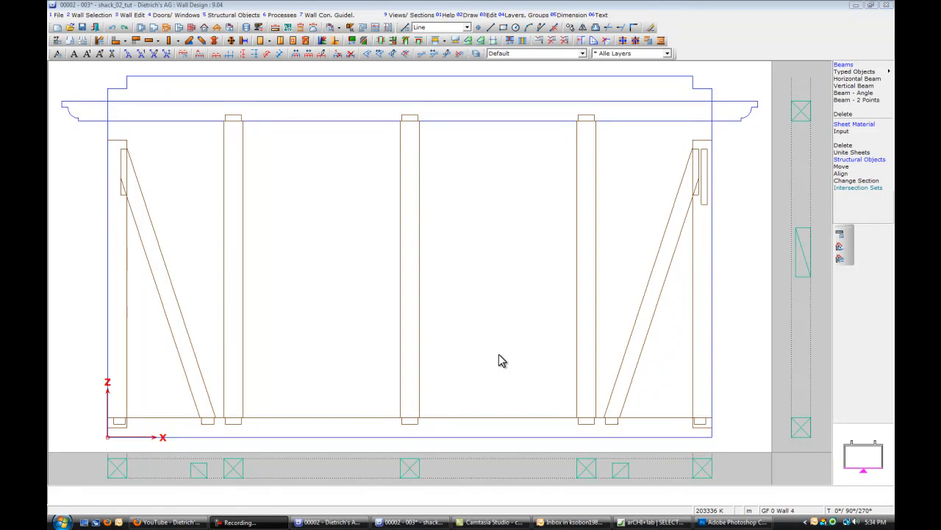
mouse_move(485, 291)
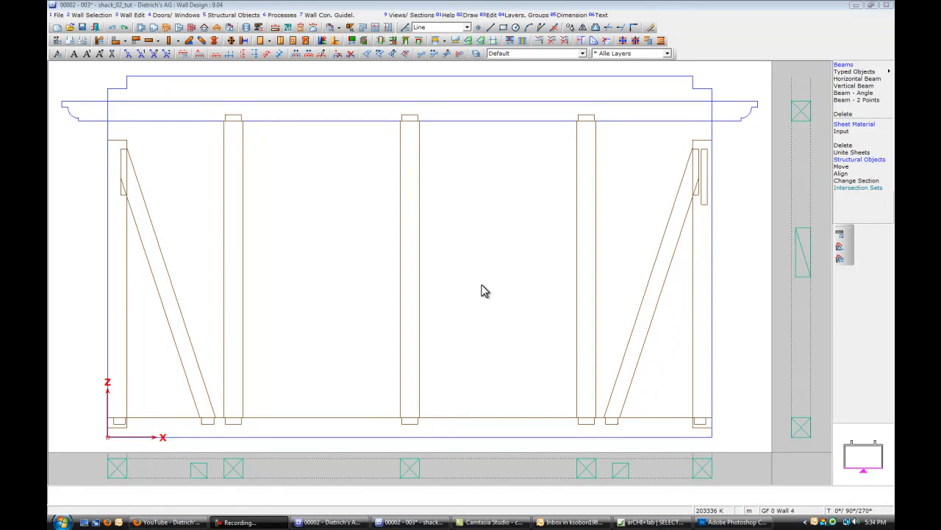
mouse_move(445, 234)
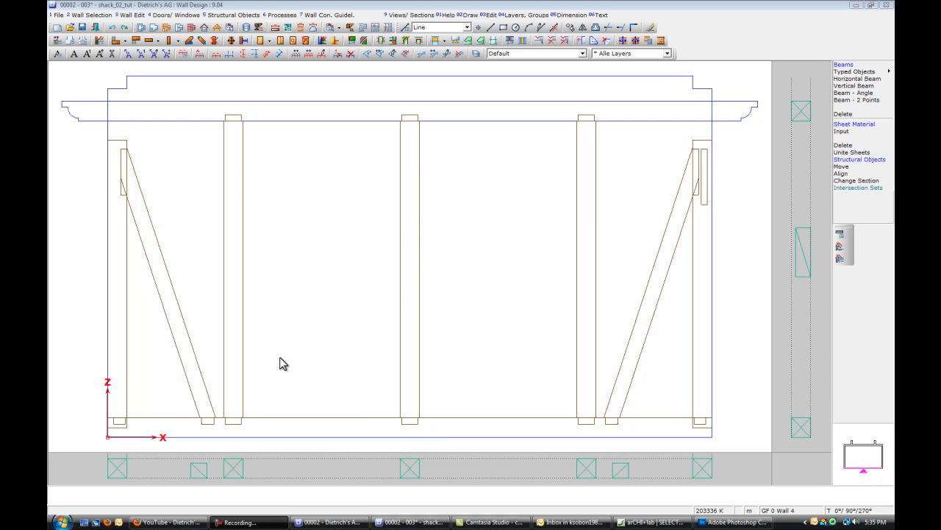
mouse_move(434, 341)
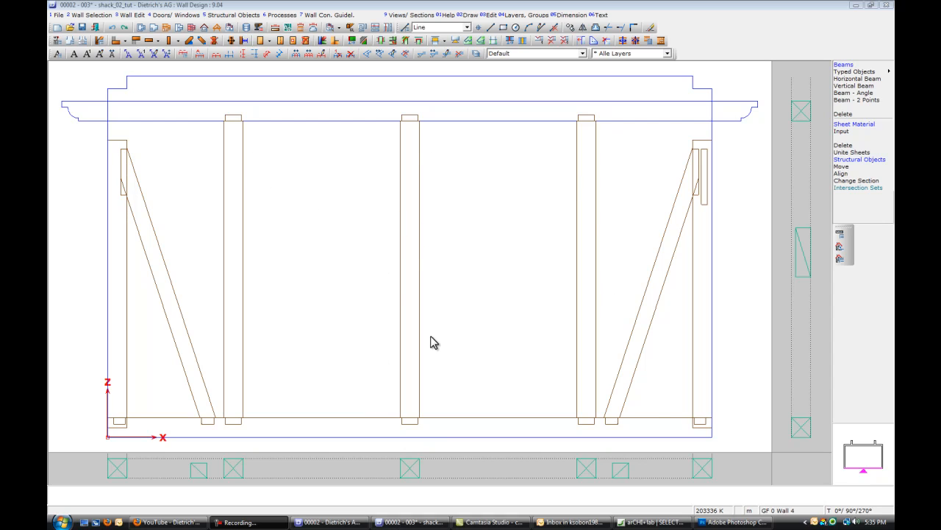
mouse_move(366, 206)
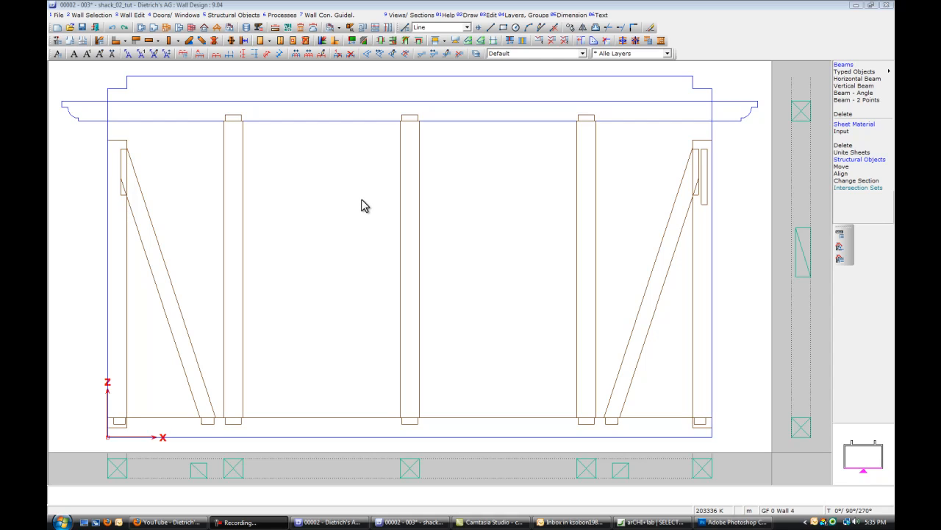
mouse_move(315, 184)
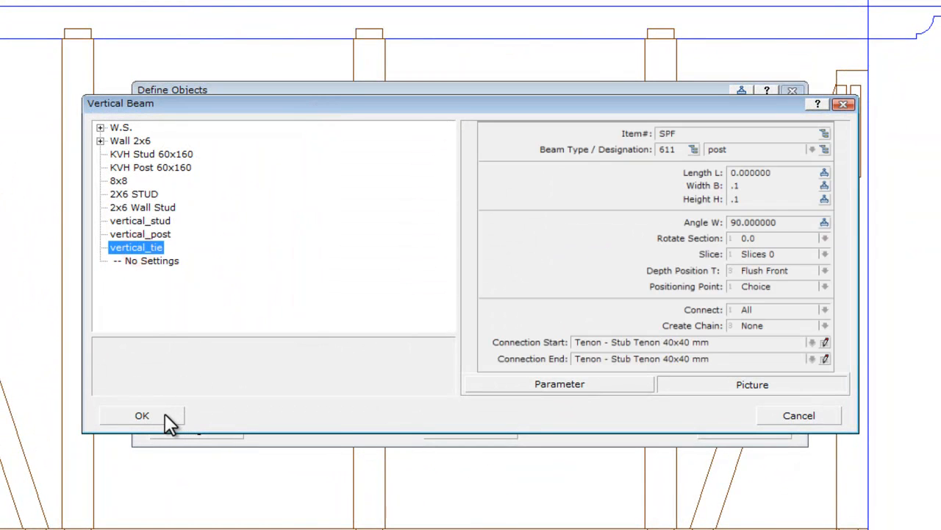
- Accept the vertical_tie type and review its 0.1 height and flush-front depth position
click(142, 415)
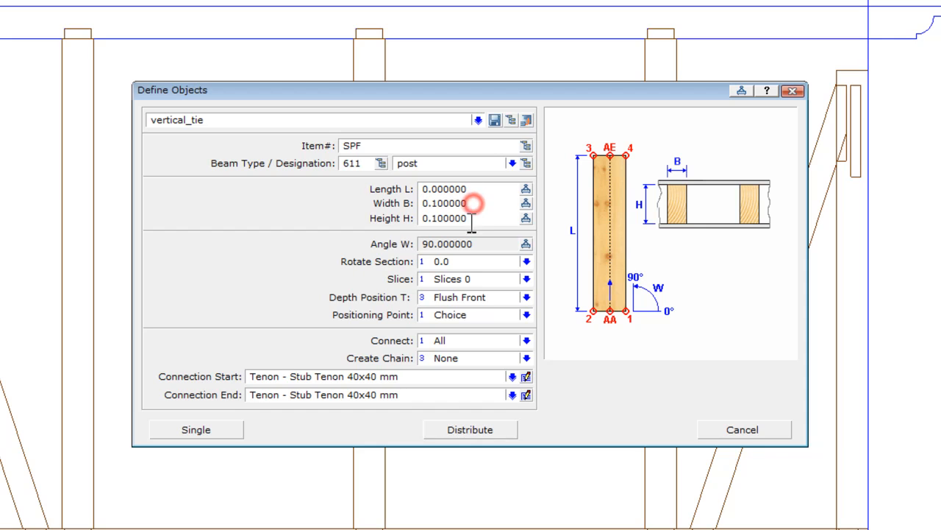
click(444, 217)
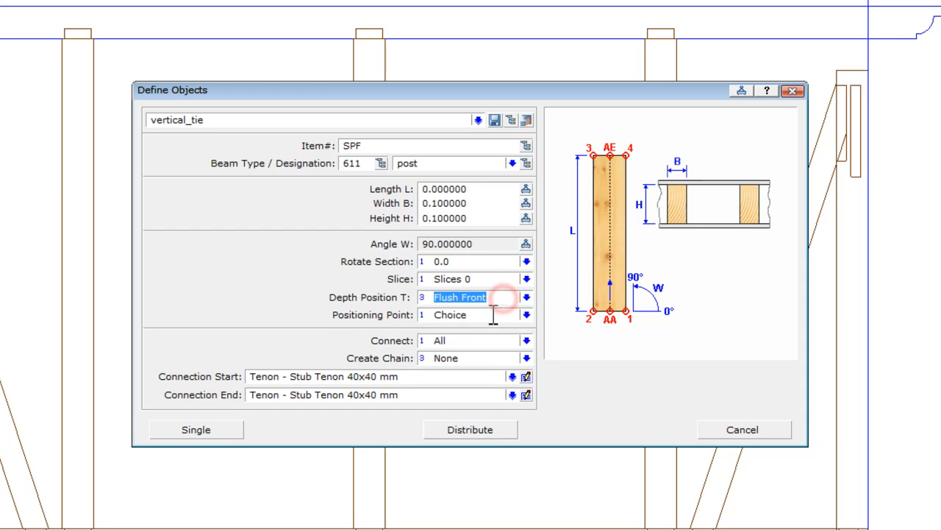
click(526, 315)
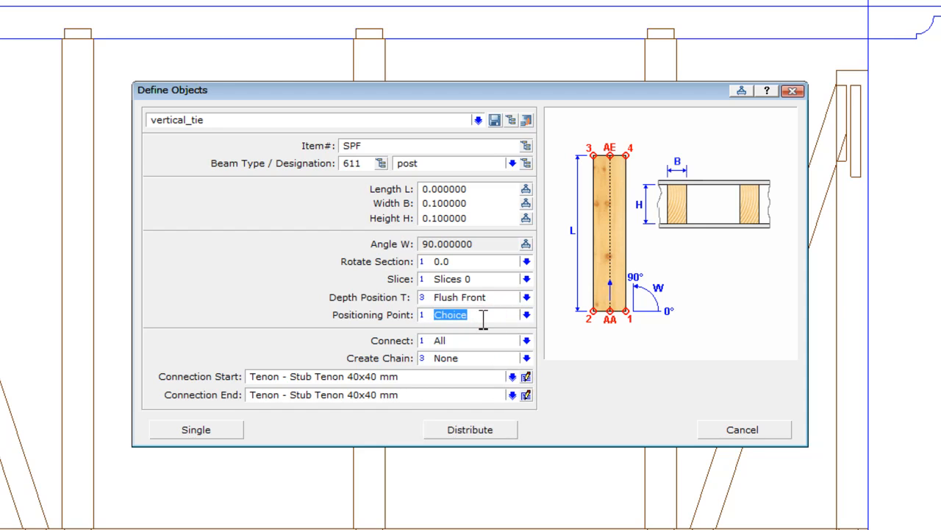
mouse_move(474, 315)
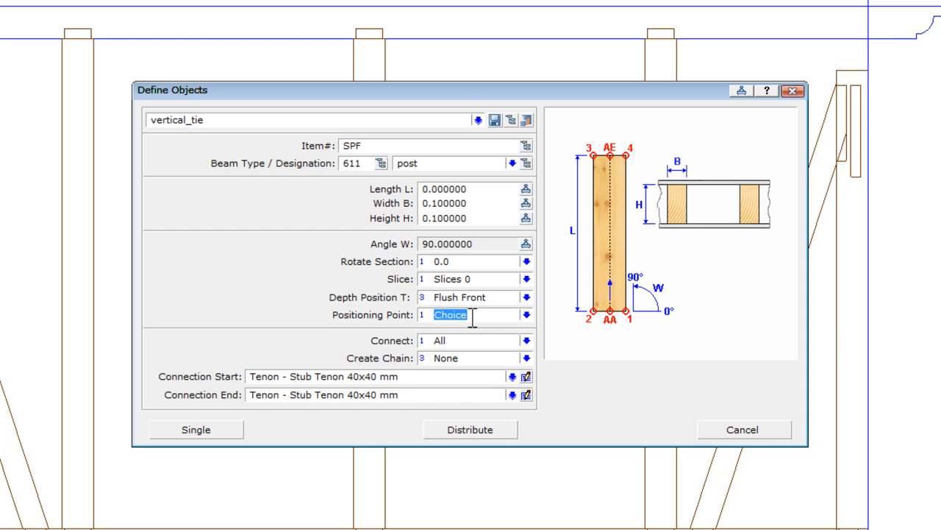
mouse_move(610, 331)
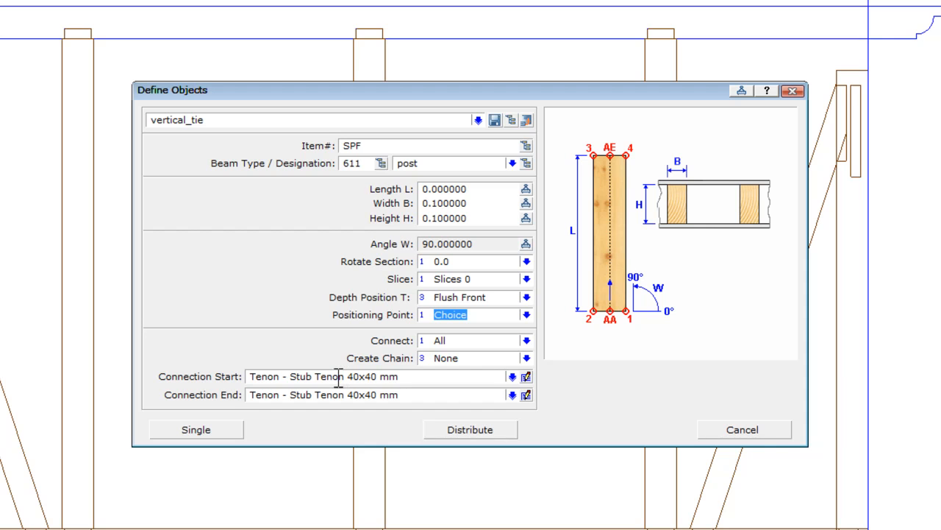
mouse_move(333, 382)
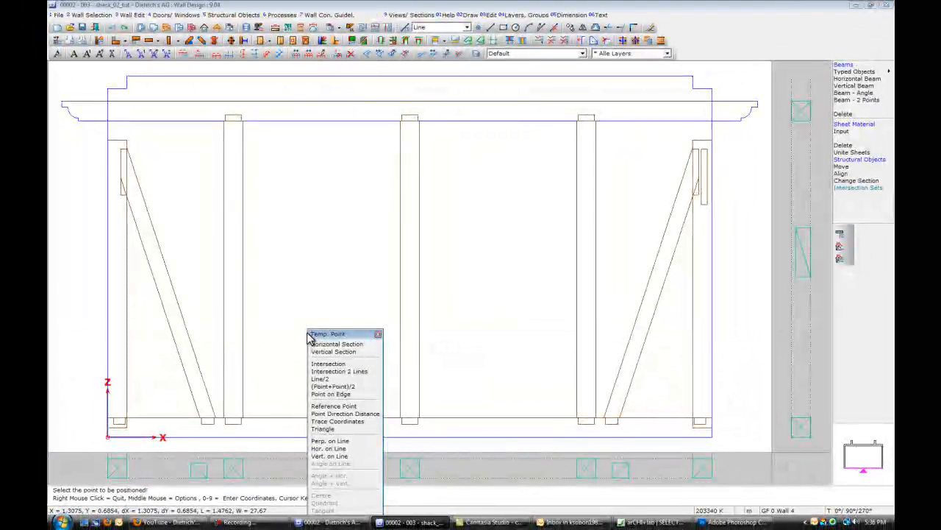
mouse_move(321, 379)
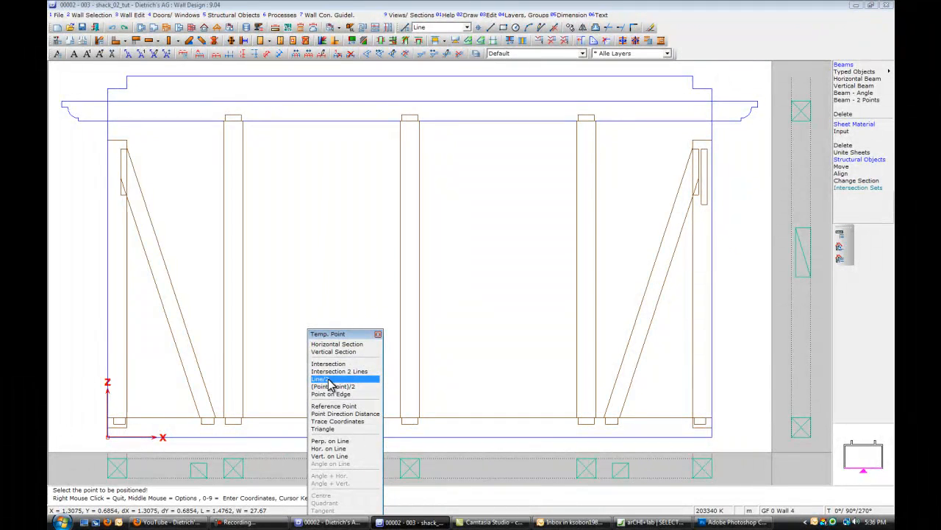
mouse_move(332, 386)
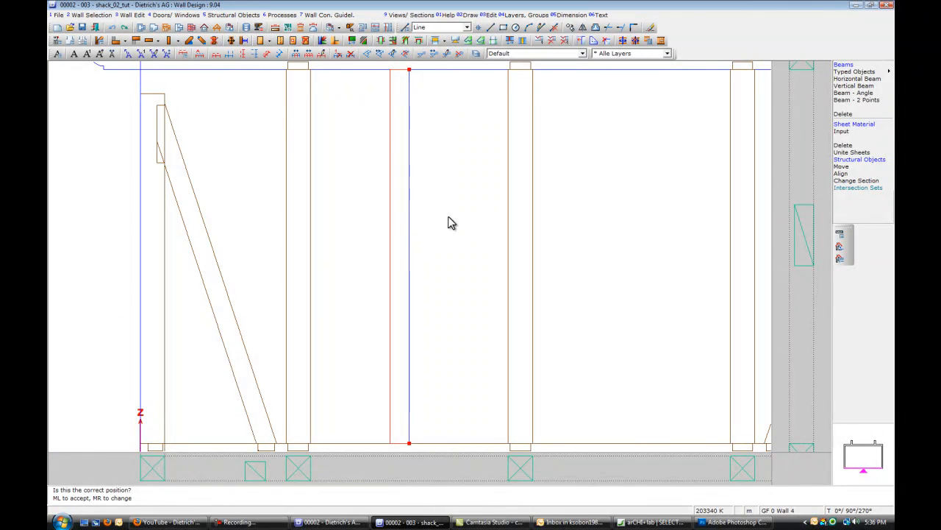
mouse_move(341, 316)
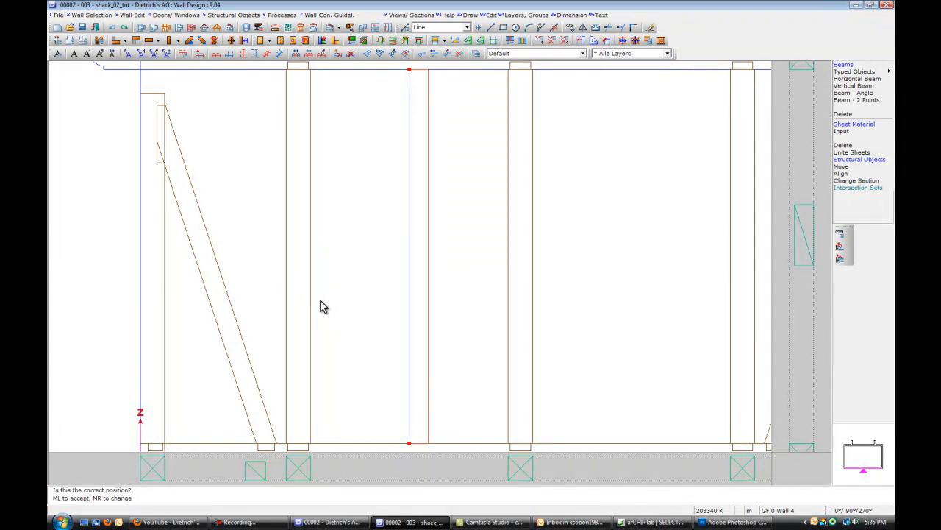
mouse_move(318, 309)
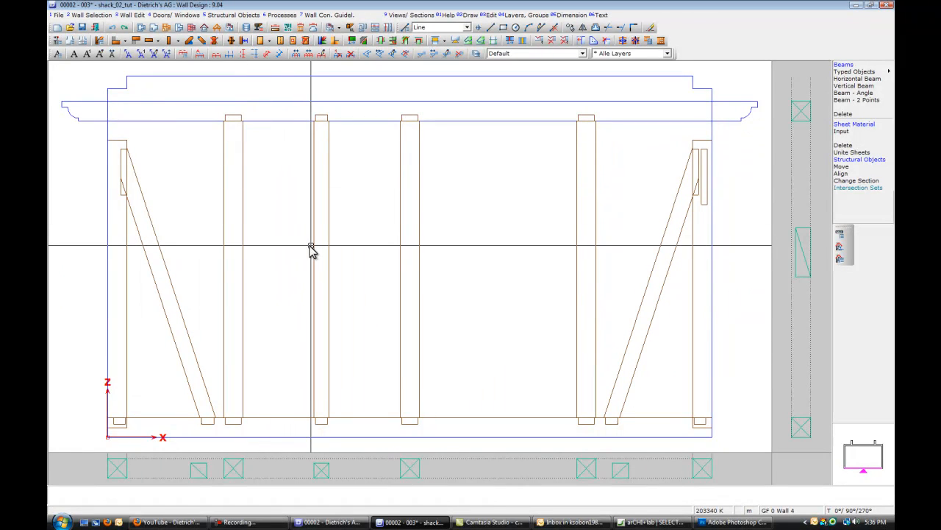
- Finish the post and start a 2-point beam using the tibe_beam diagonal stiffener type
click(202, 42)
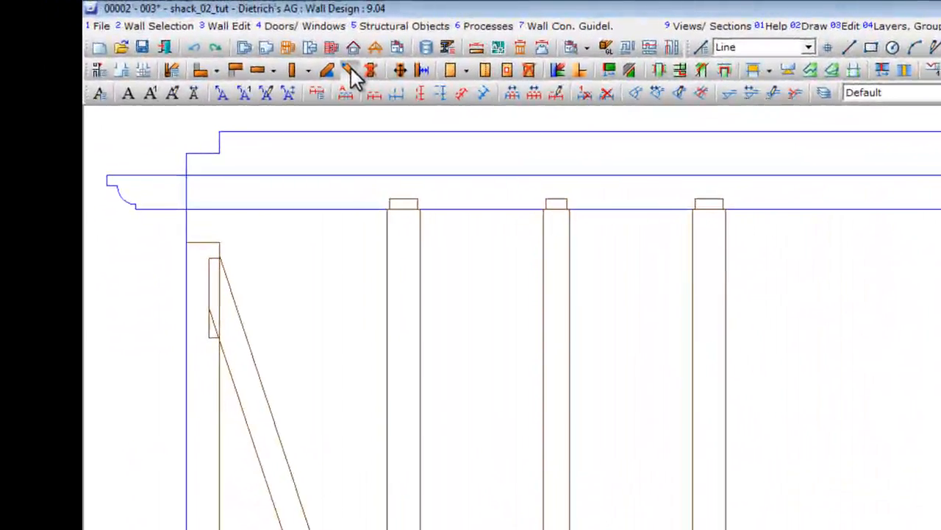
click(345, 71)
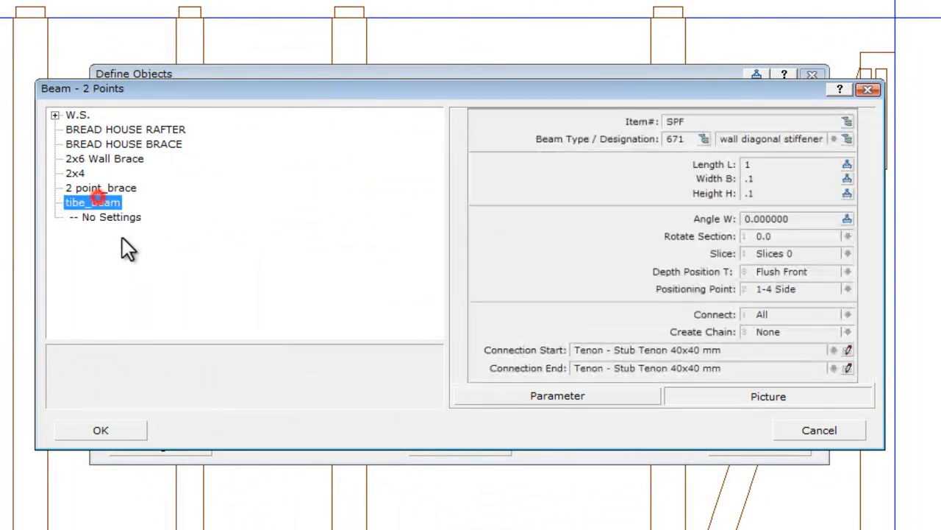
click(100, 429)
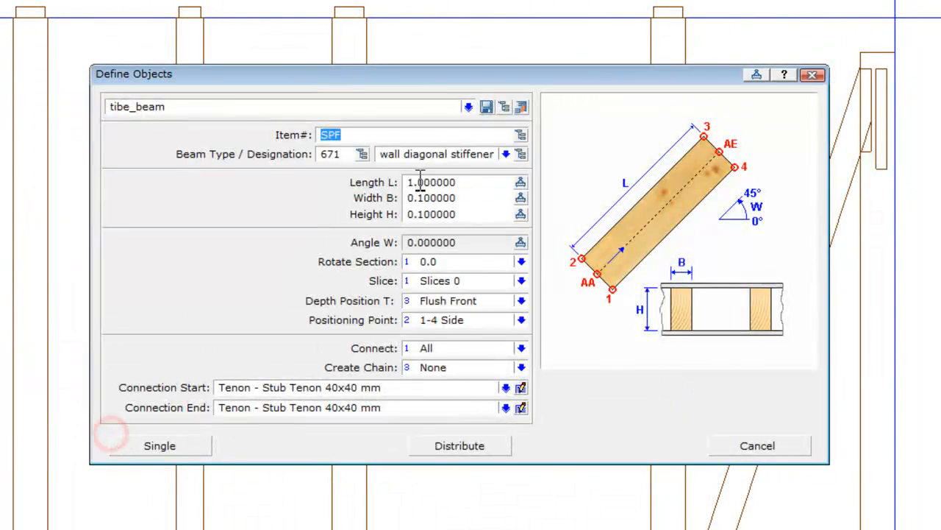
click(331, 154)
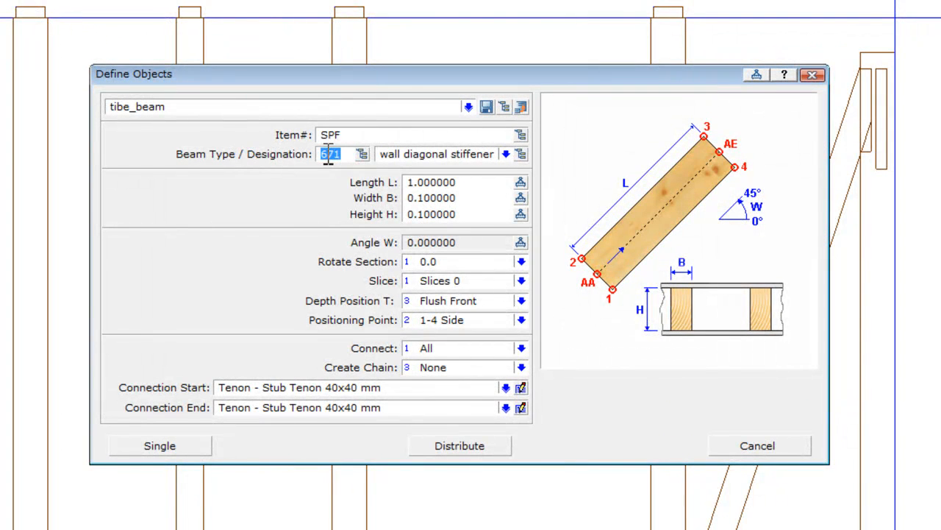
mouse_move(433, 154)
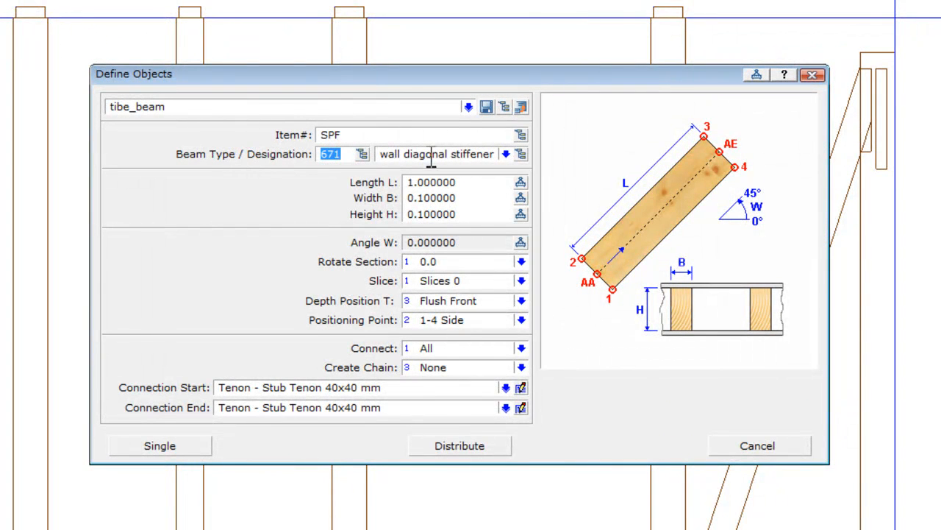
- Review tibe_beam's length 1, 0.1 height, depth position and positioning point settings
click(431, 182)
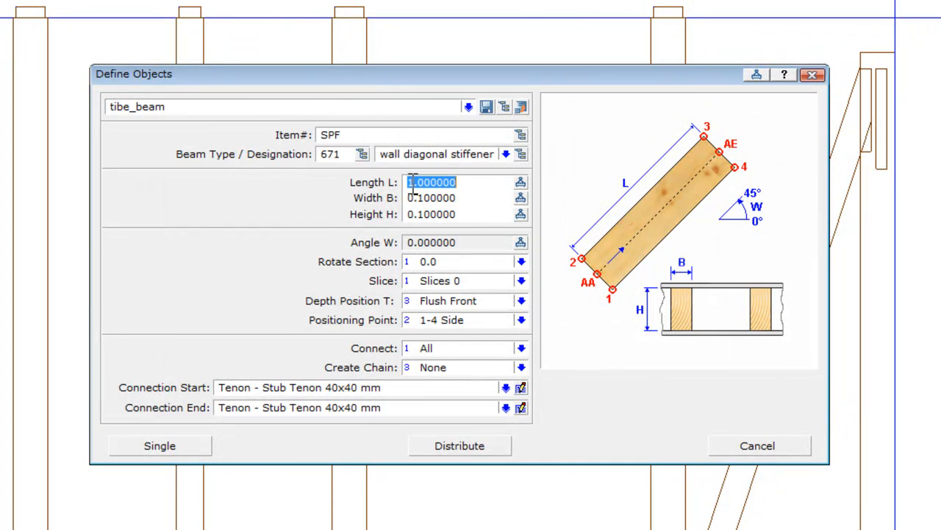
click(432, 215)
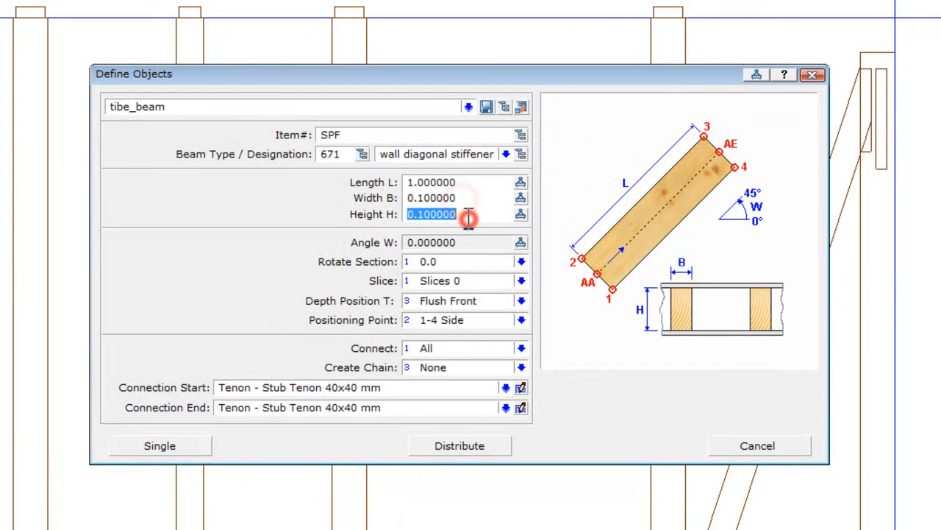
mouse_move(465, 220)
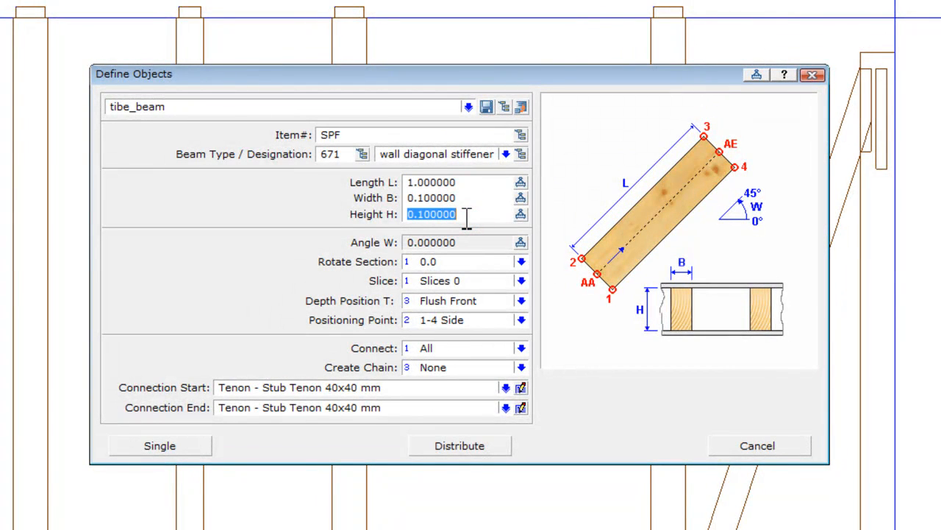
click(521, 300)
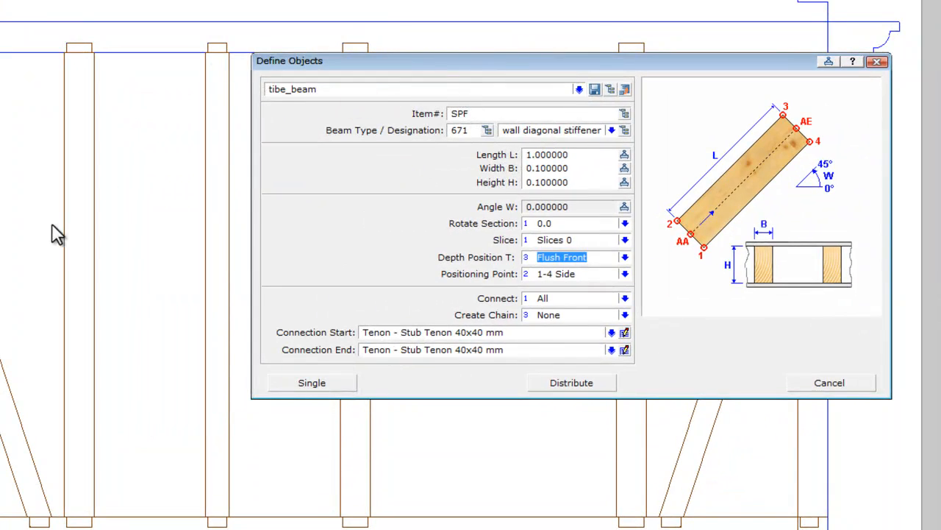
click(623, 273)
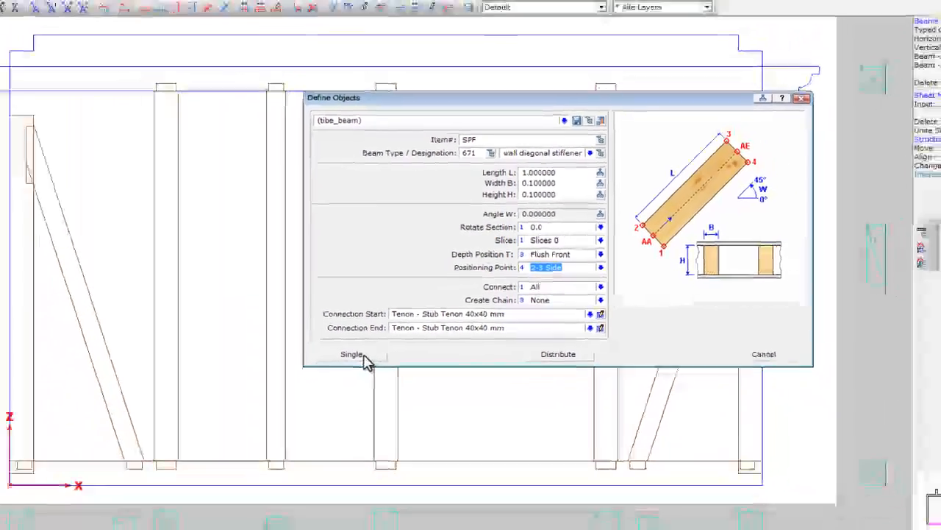
- Place a single diagonal tie, fixing its start point by a polar distance from the snapped point
click(351, 353)
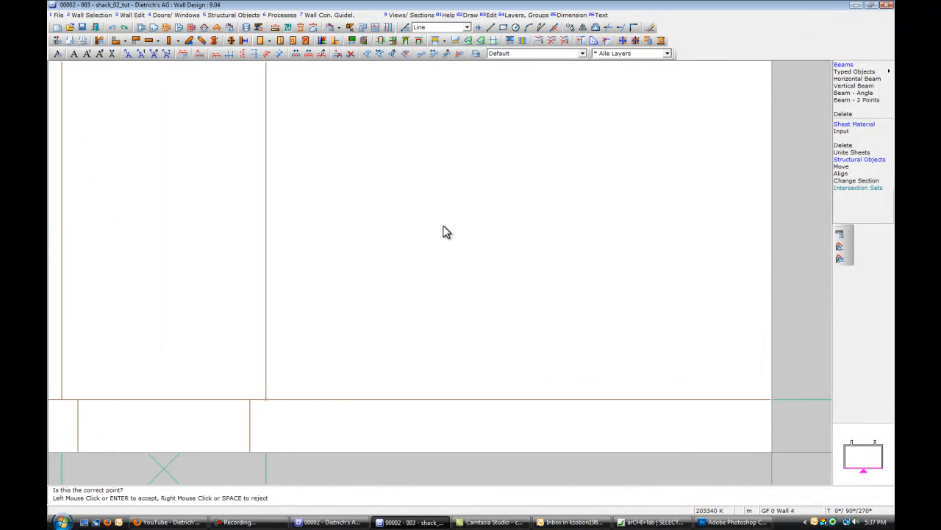
click(265, 398)
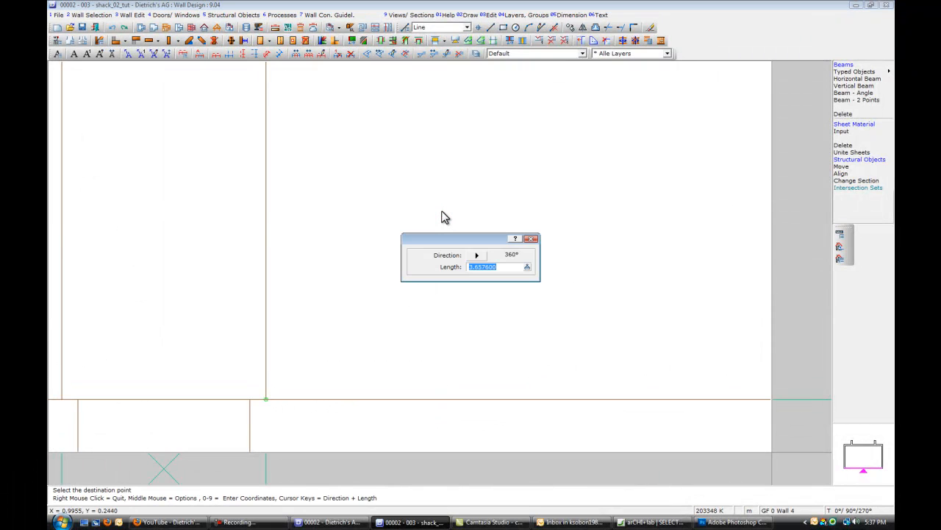
text(.050000)
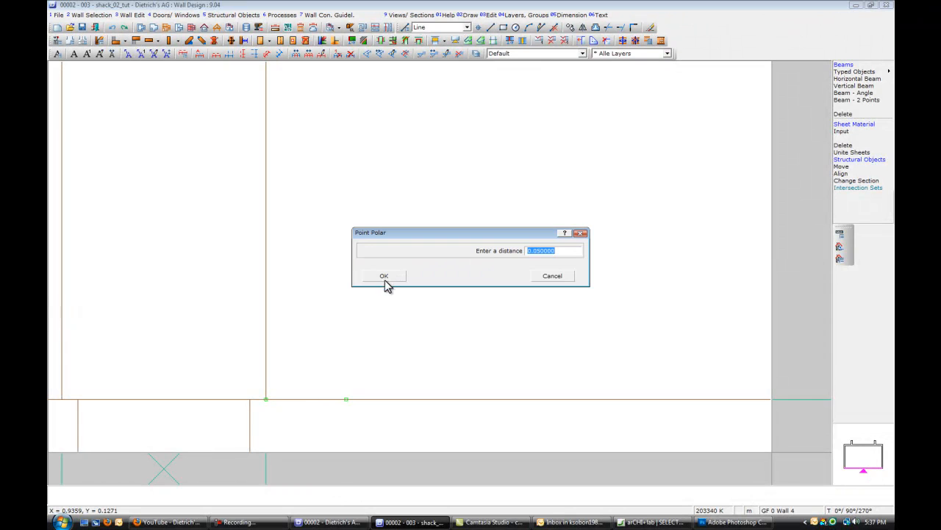
click(383, 277)
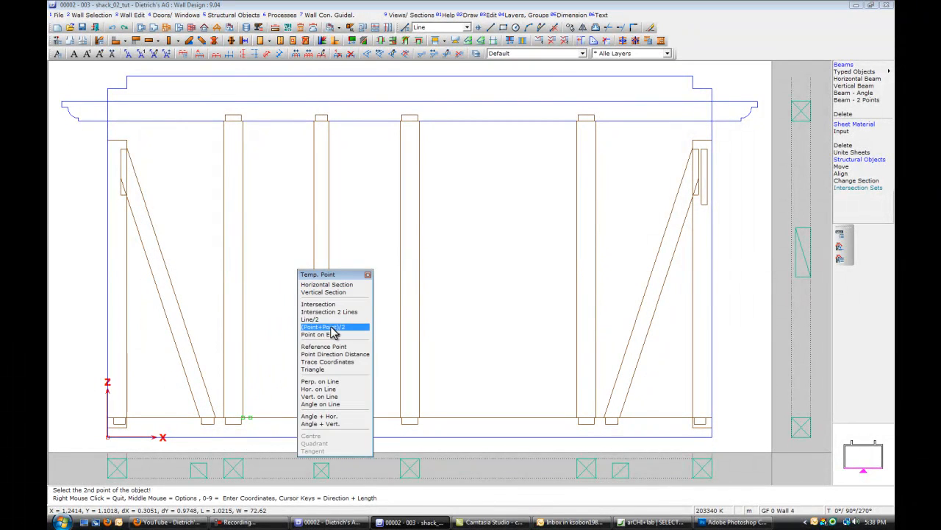
mouse_move(331, 347)
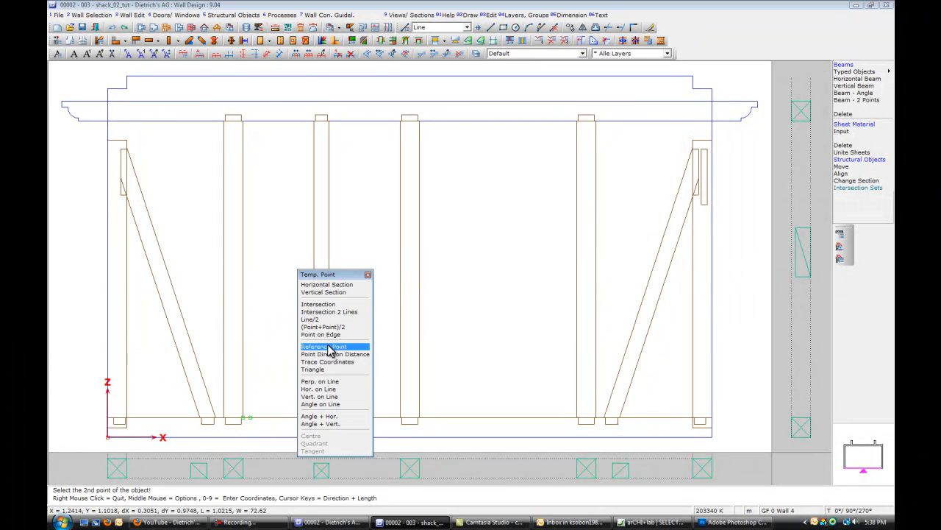
- Set the beam's end at X 0.00, Y -0.1 from the post line's midpoint, finishing the diagonal
click(324, 347)
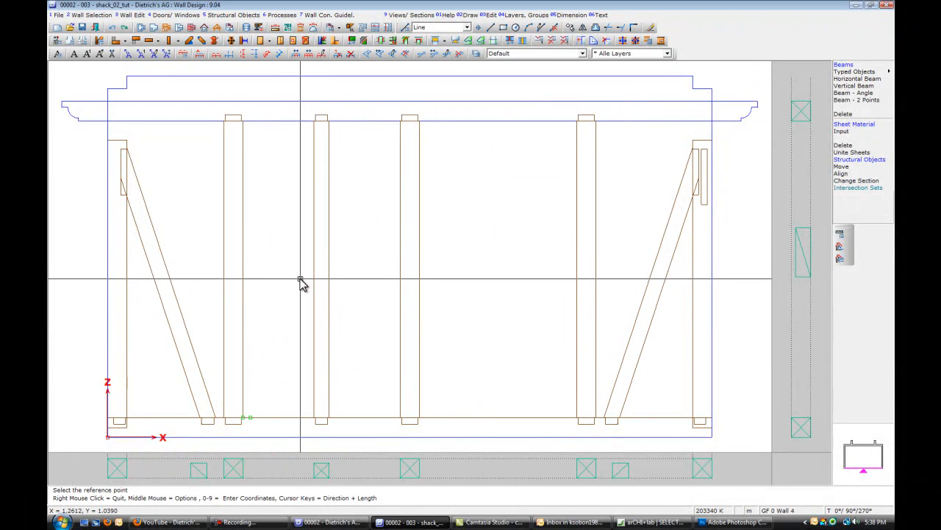
mouse_move(315, 267)
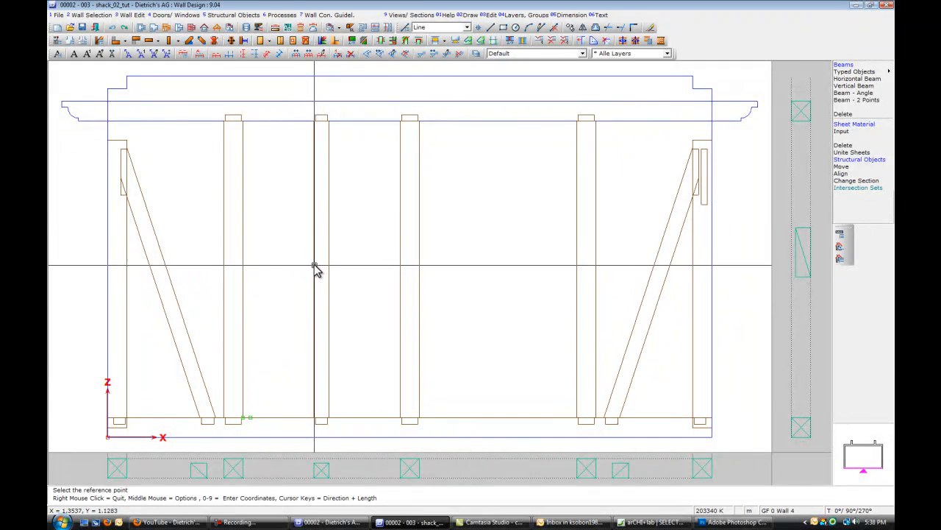
mouse_move(287, 301)
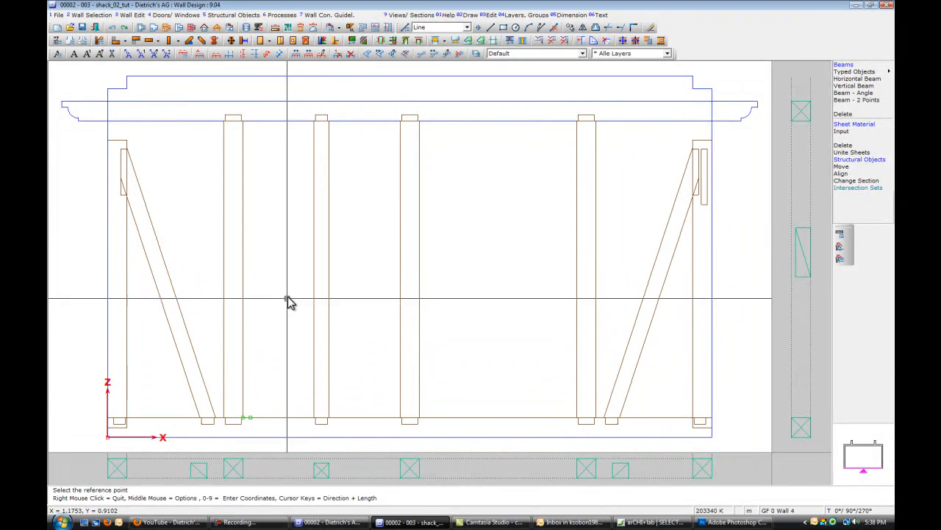
right_click(288, 302)
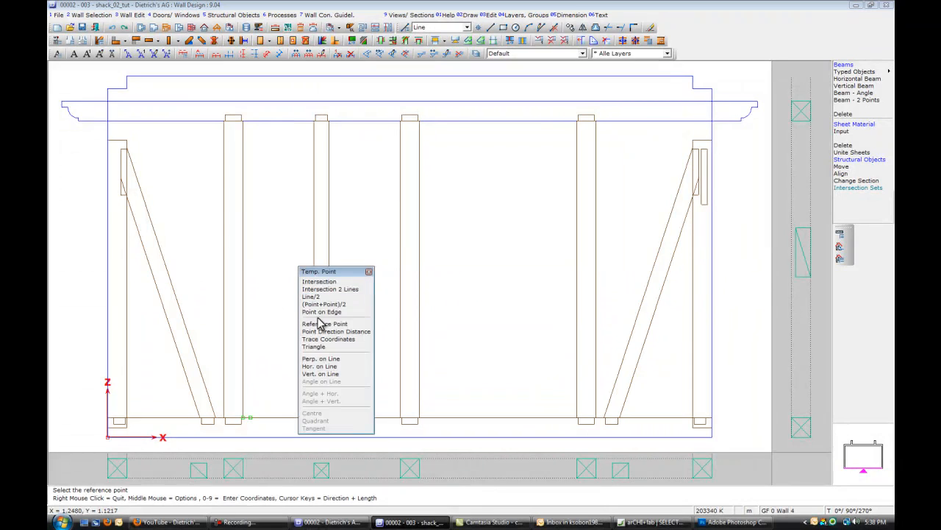
mouse_move(311, 297)
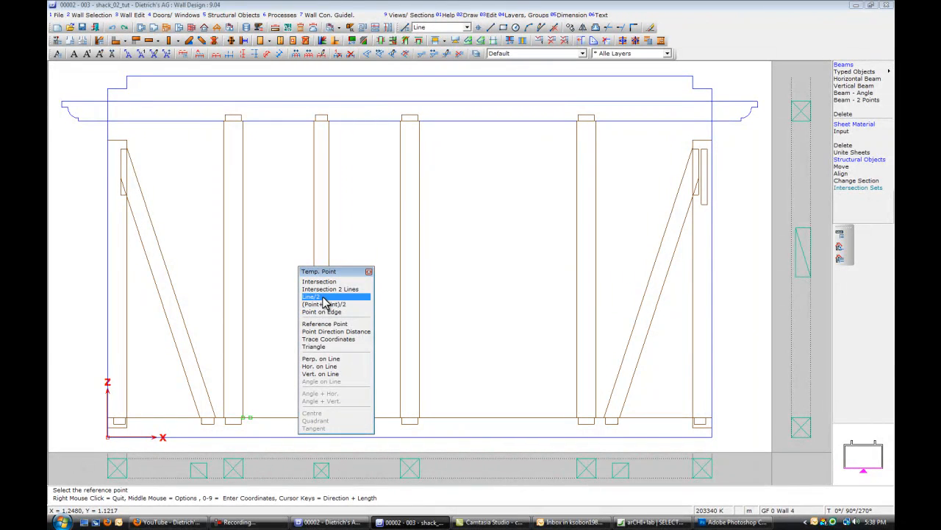
click(320, 295)
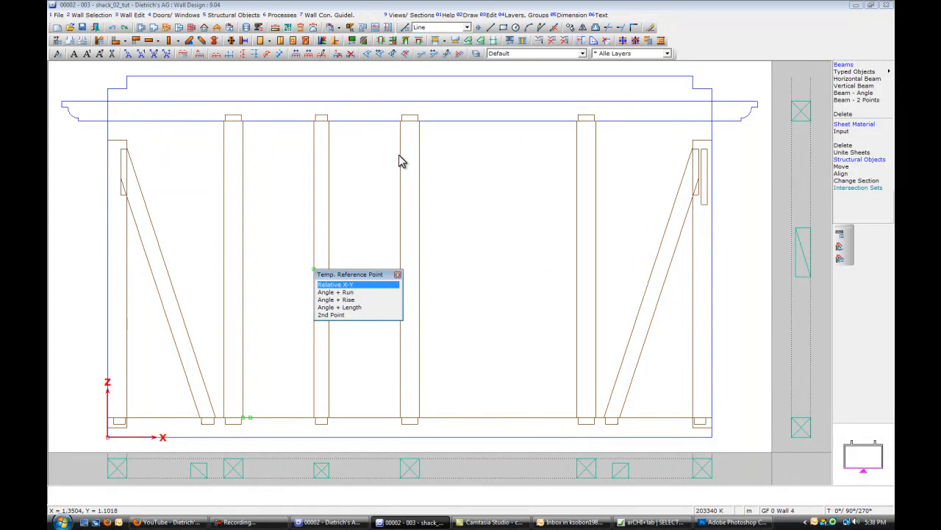
click(335, 286)
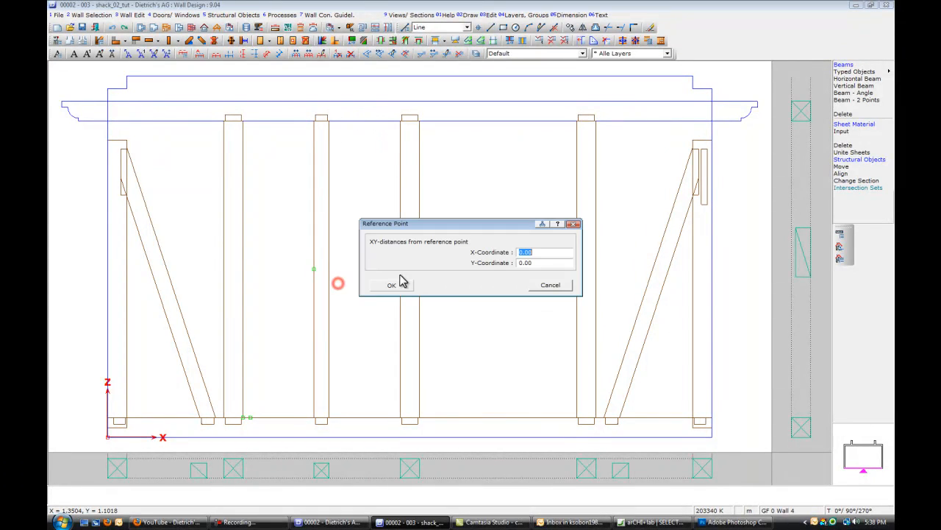
click(544, 262)
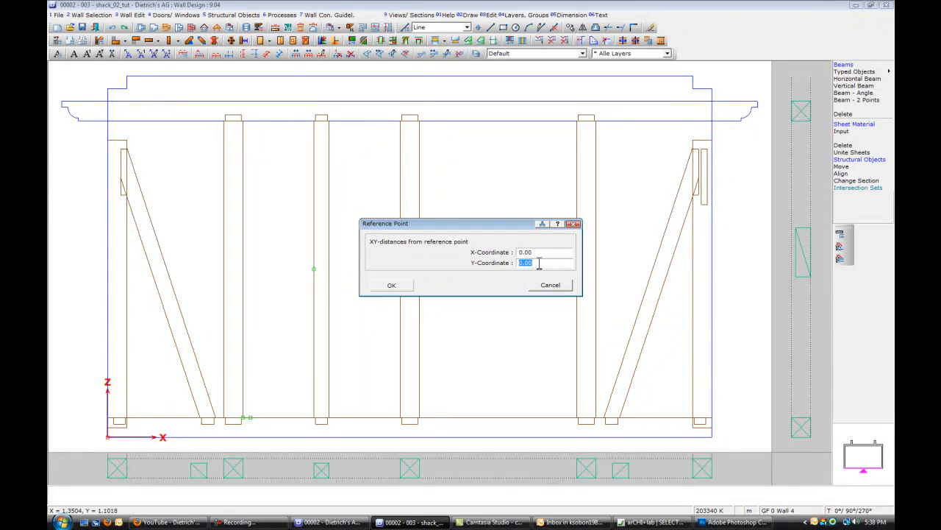
text(-.1)
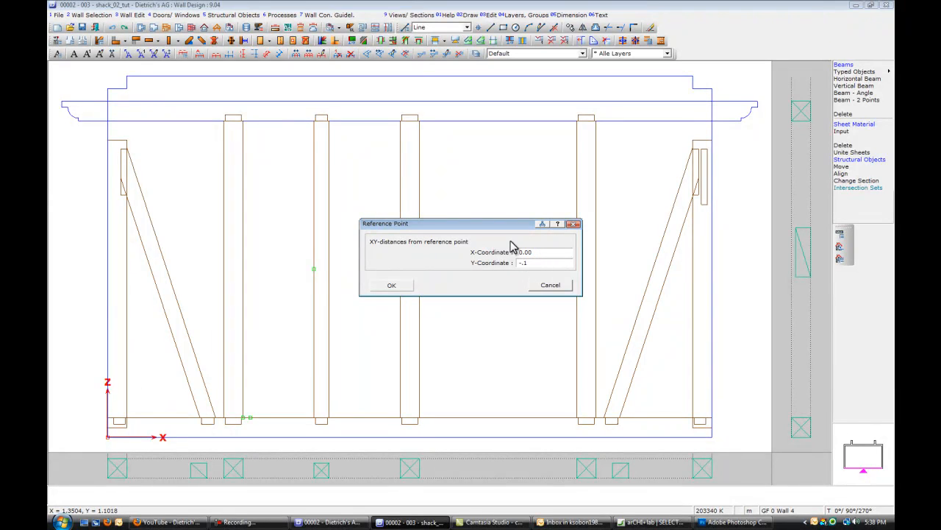
click(391, 285)
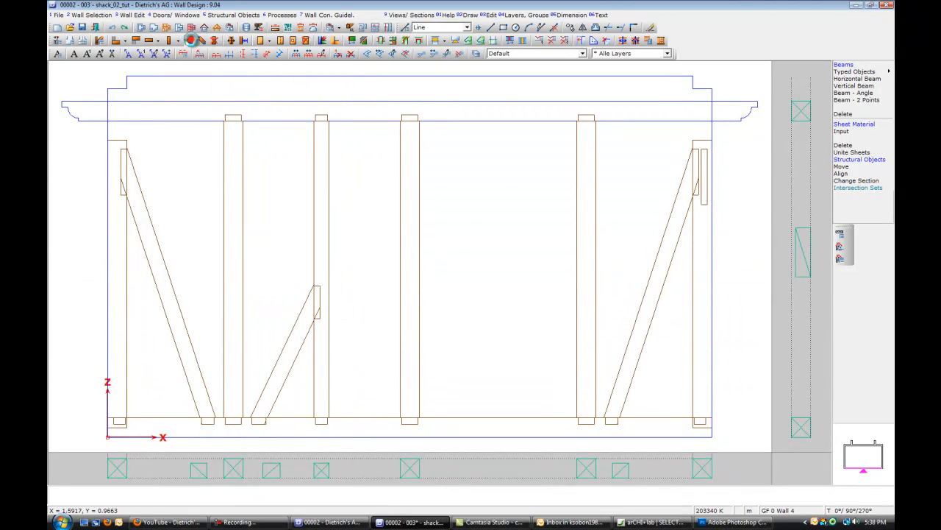
click(190, 41)
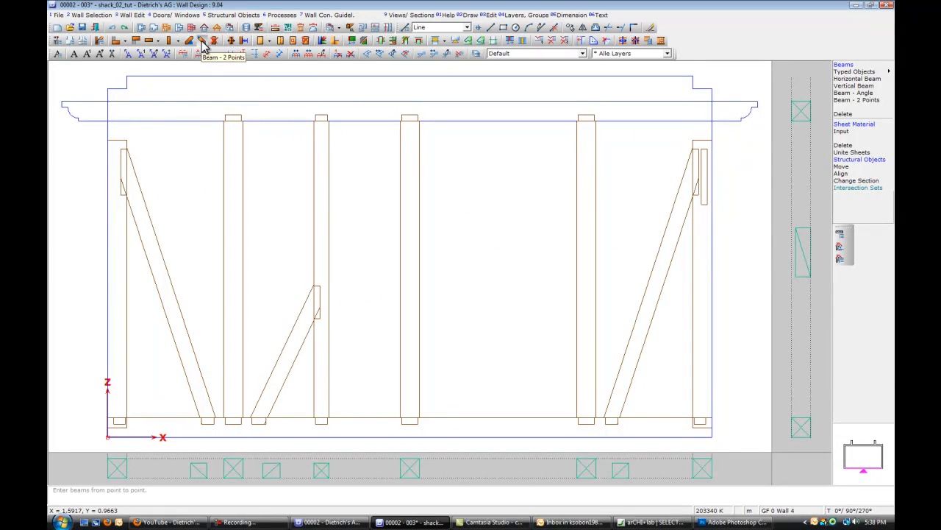
- Start a second single diagonal beam with its start point set by a polar offset distance
click(205, 41)
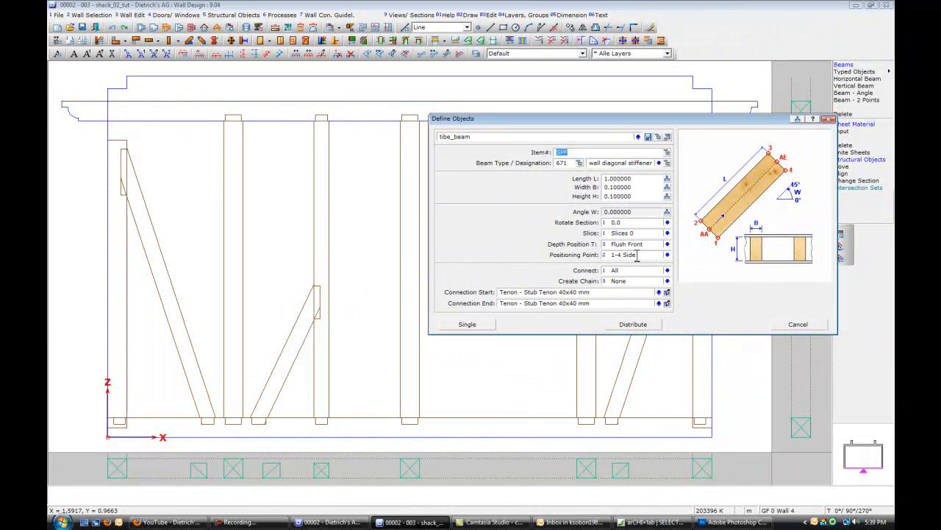
click(468, 323)
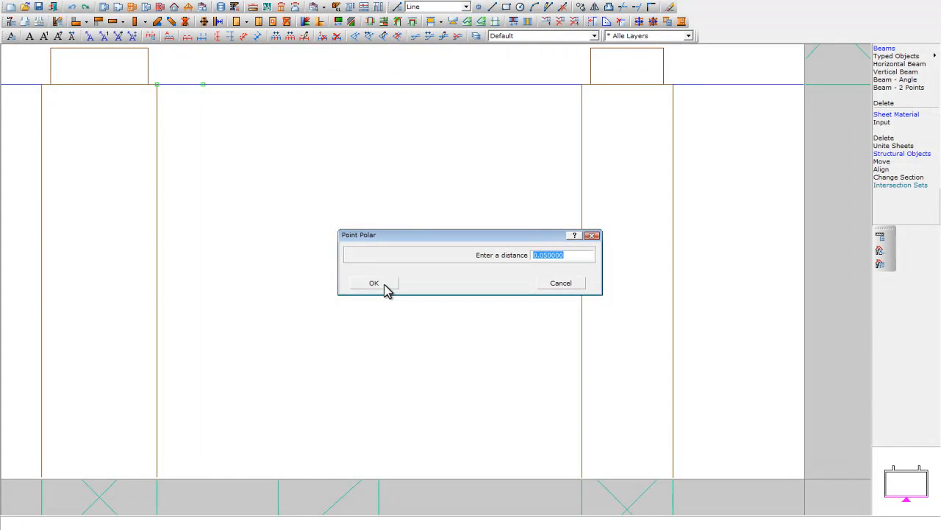
click(373, 282)
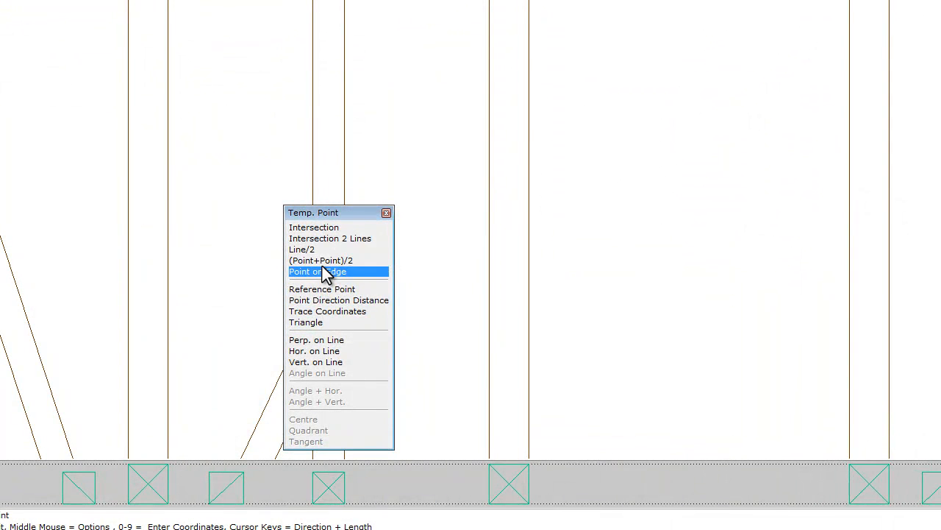
mouse_move(318, 249)
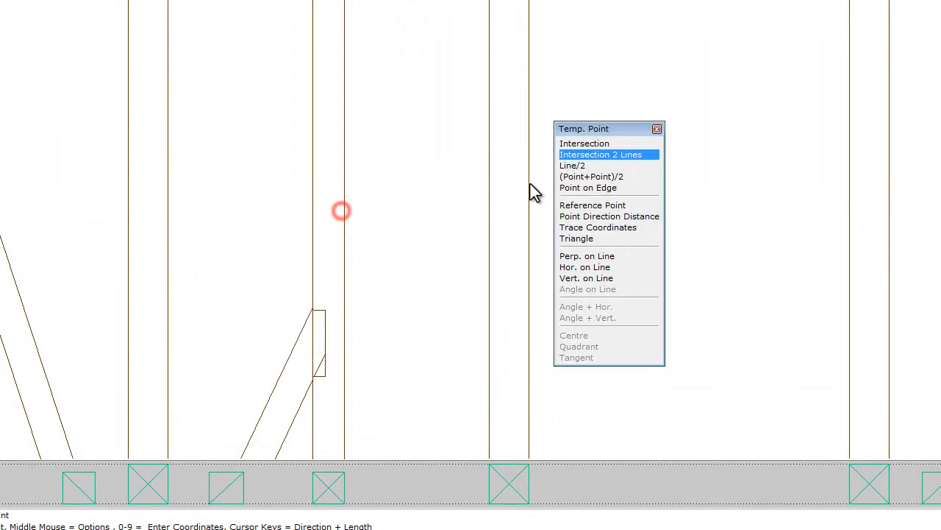
mouse_move(298, 415)
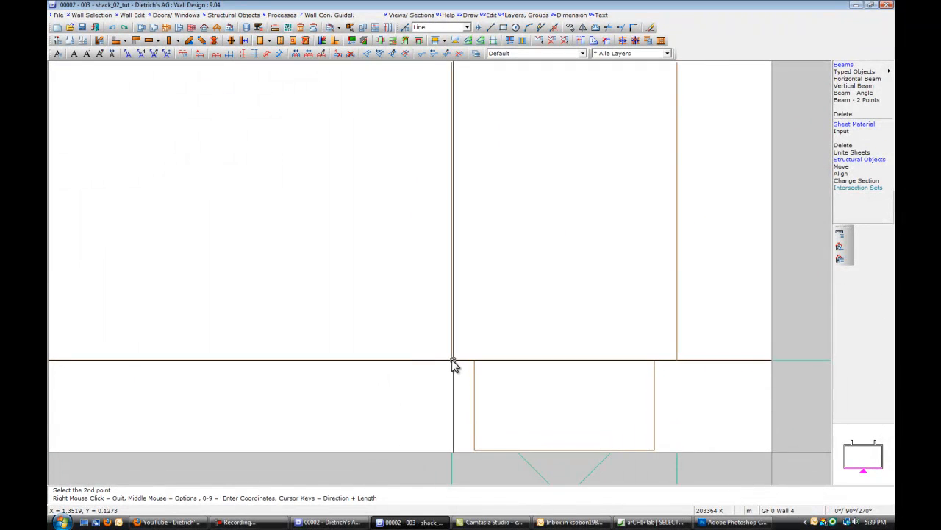
- Set the second diagonal's end point by relative X-Y offsets from a reference point
click(453, 363)
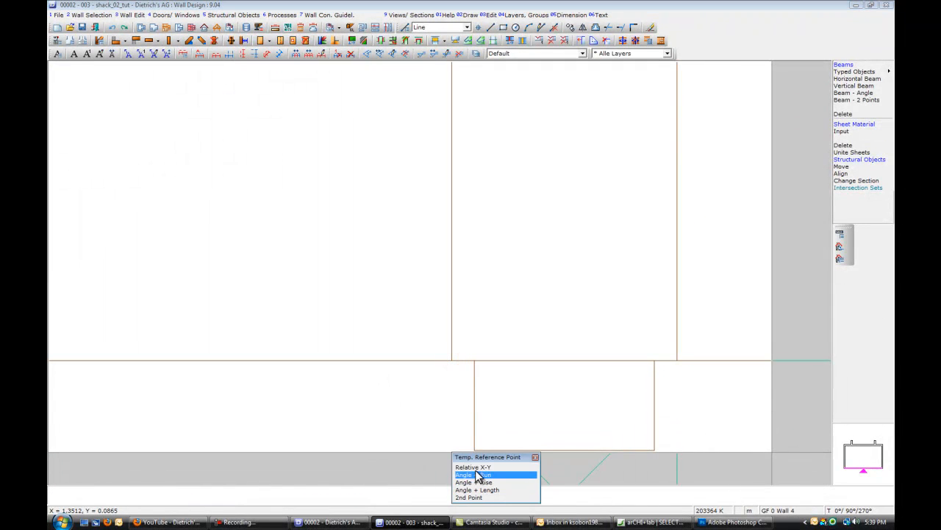
click(474, 466)
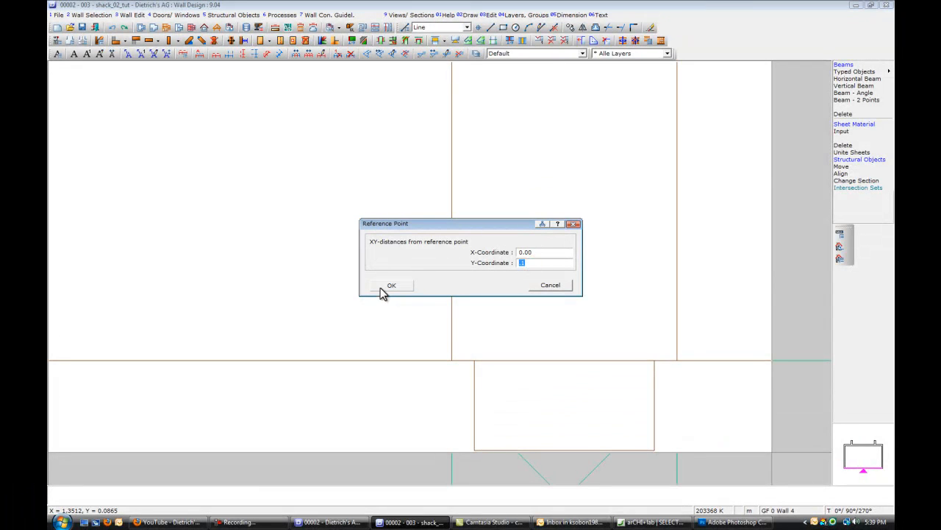
click(391, 286)
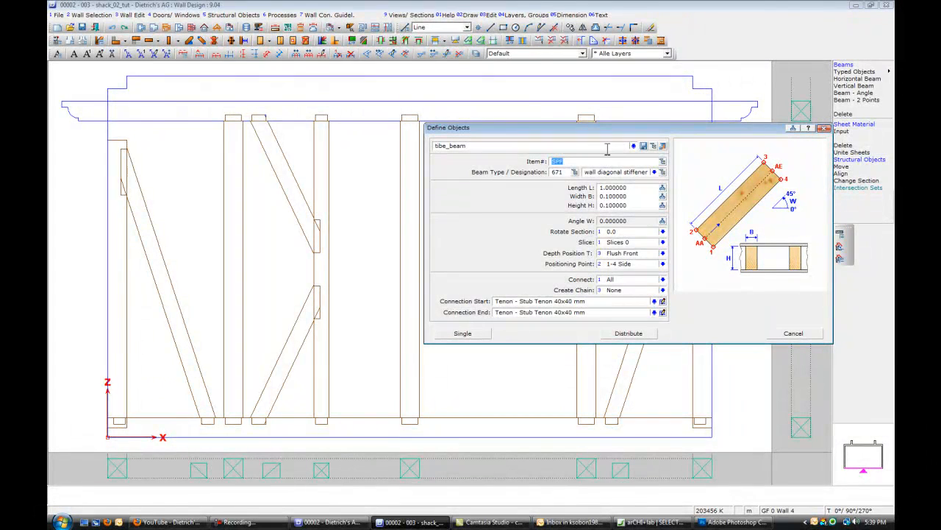
- Place the upper-right brace to the post top with a 0.05 polar start and 0.1 reference offset
click(662, 263)
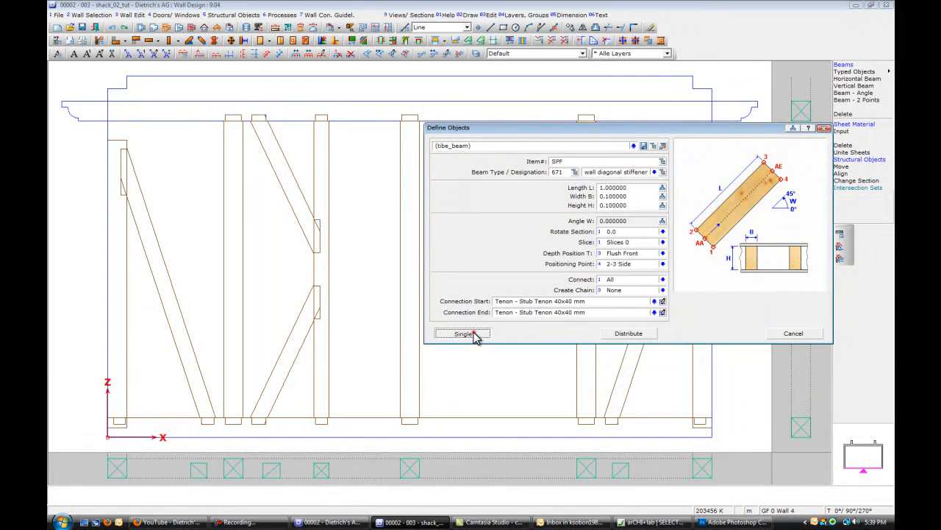
click(464, 333)
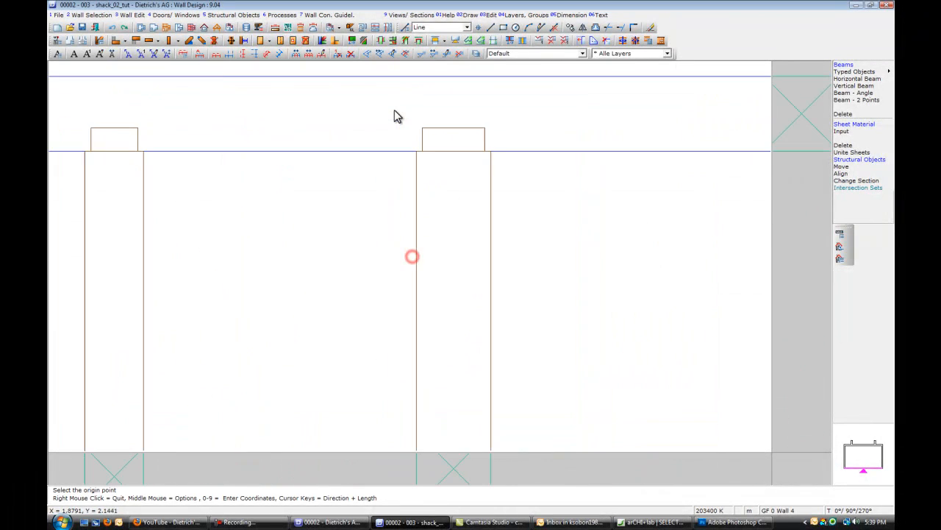
click(364, 174)
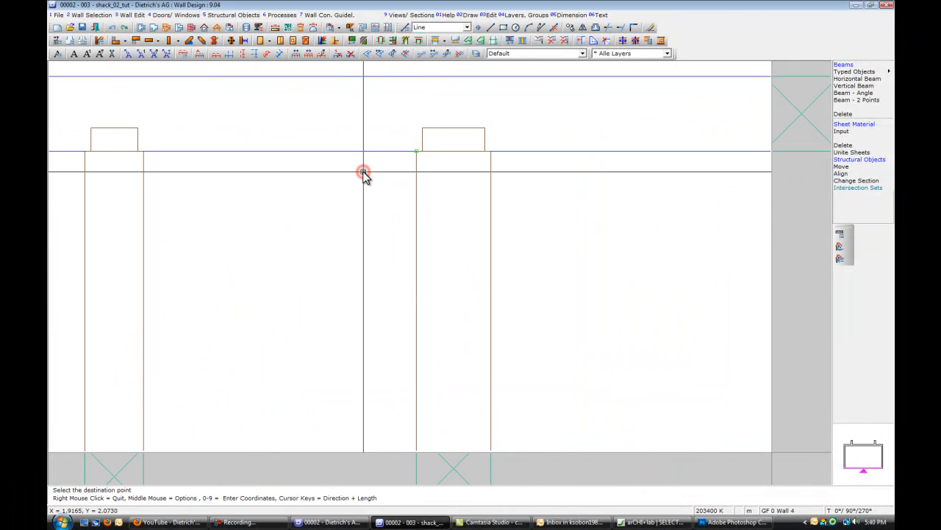
click(361, 173)
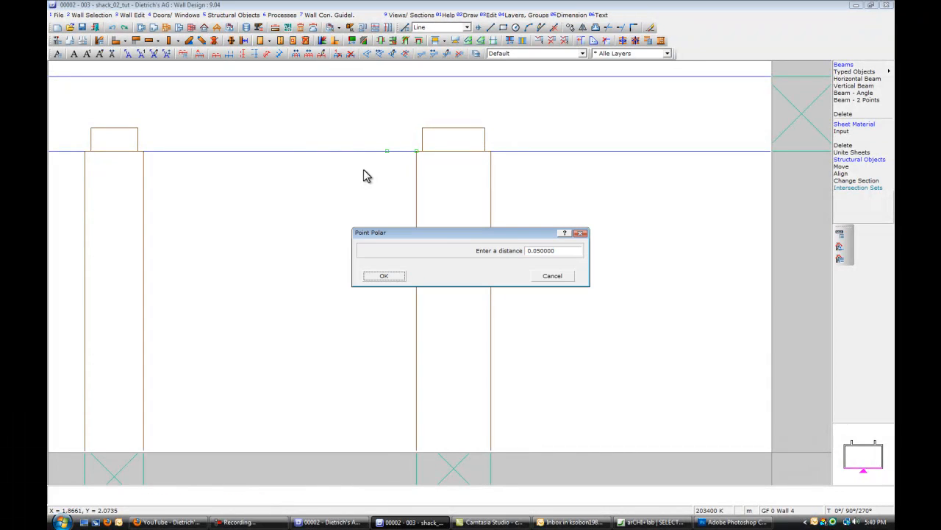
click(382, 275)
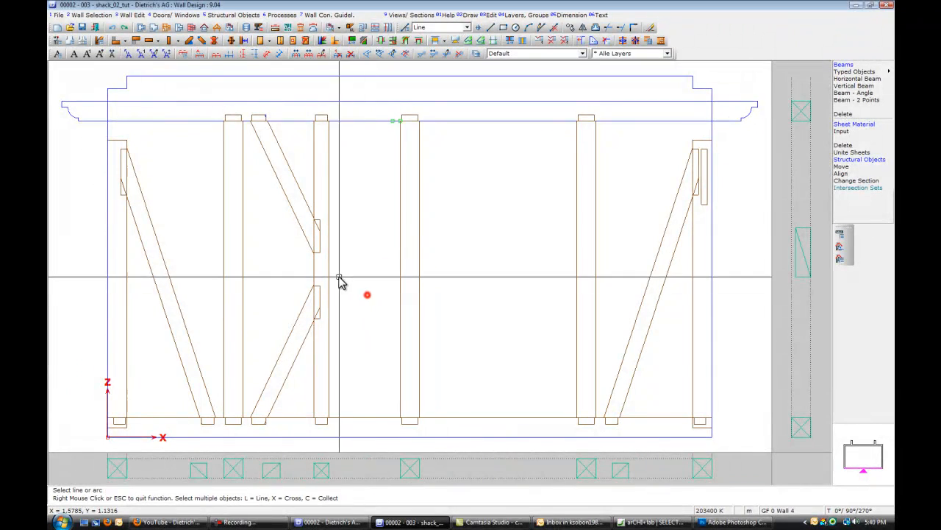
click(367, 294)
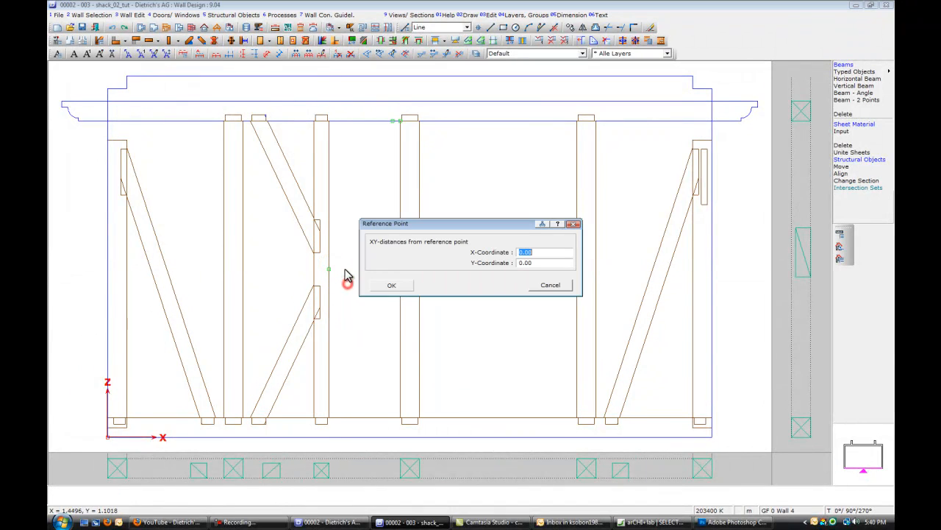
mouse_move(543, 262)
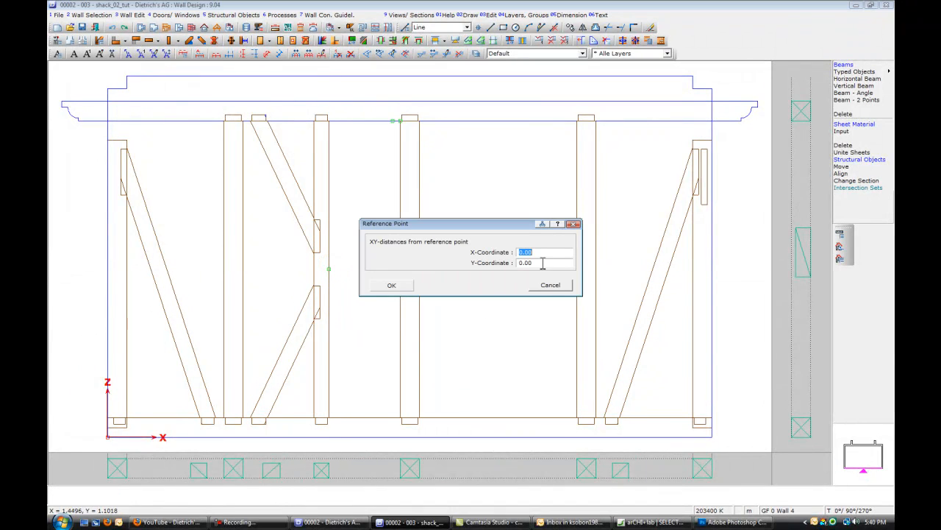
text(.1)
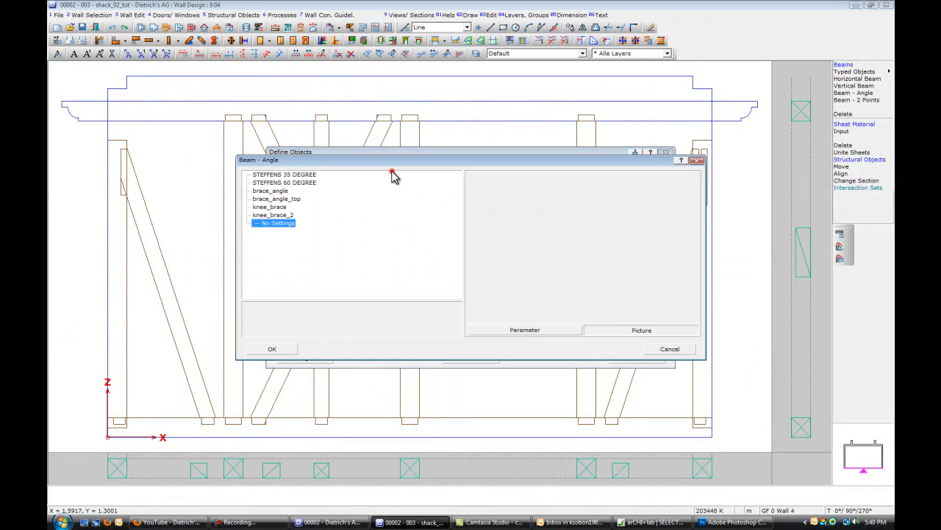
- Place a single tie_beam starting from the post corner at the confirmed distance offset
click(270, 348)
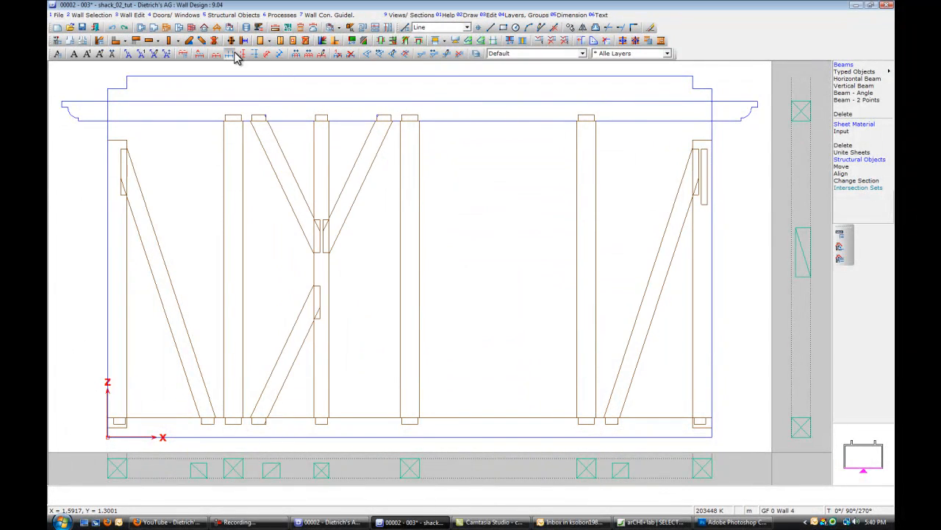
click(230, 53)
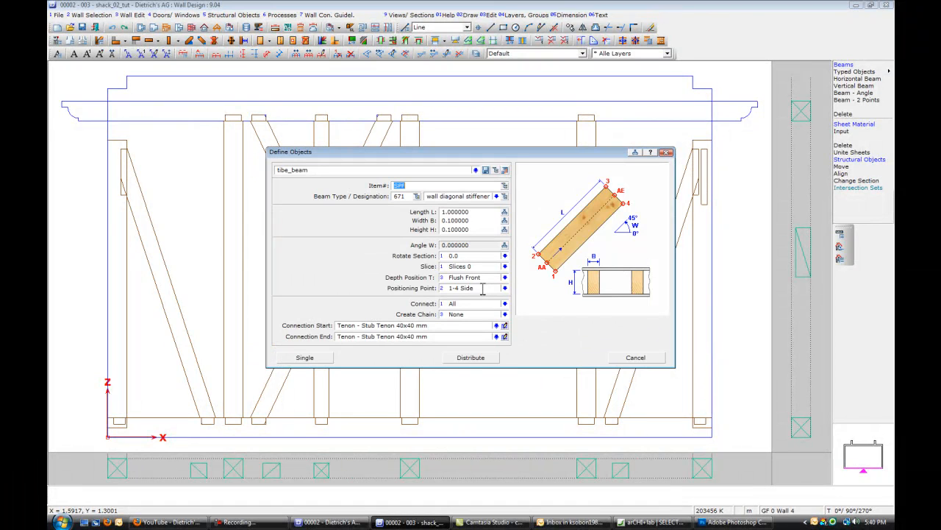
click(303, 357)
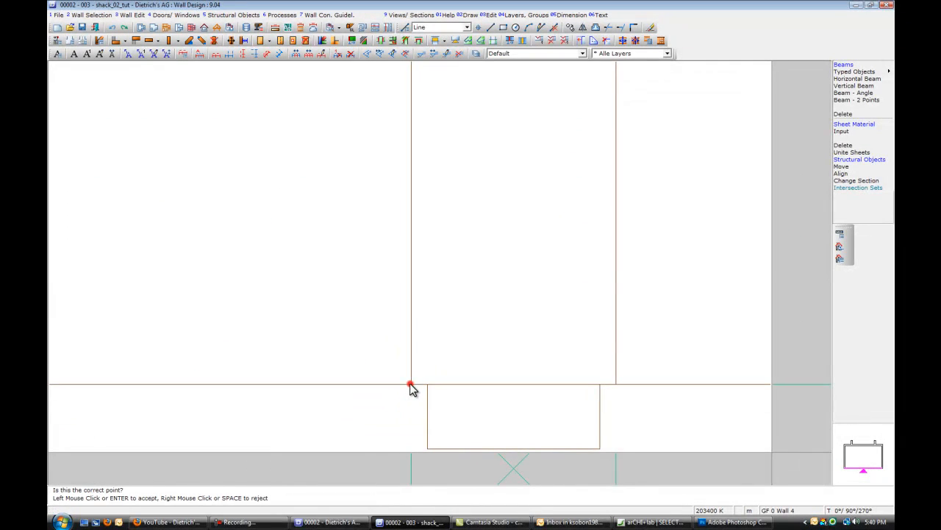
click(410, 383)
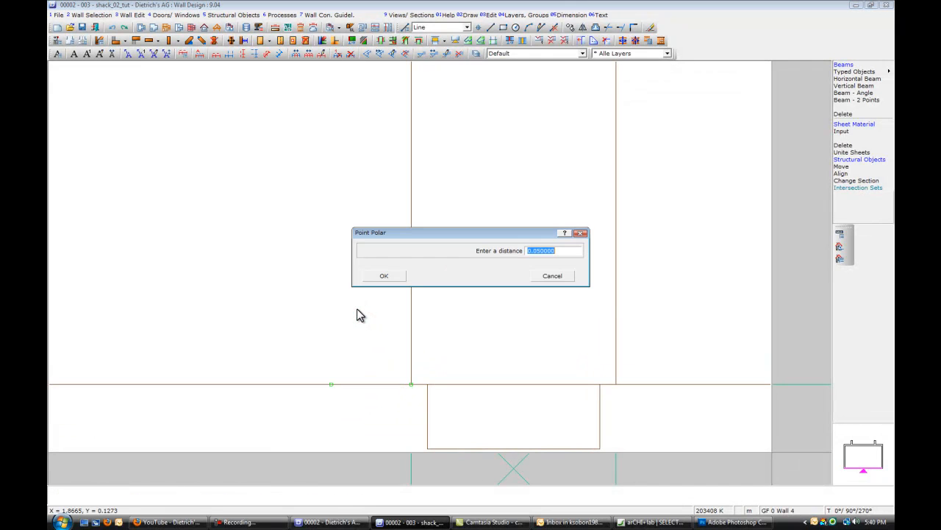
click(382, 275)
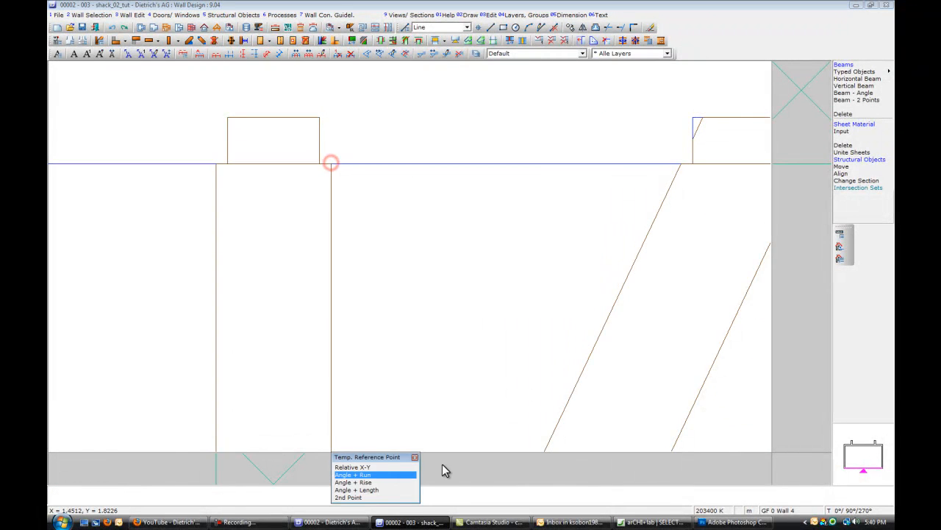
- Set the fourth diagonal's end point with a relative Y offset of -0.1
click(353, 466)
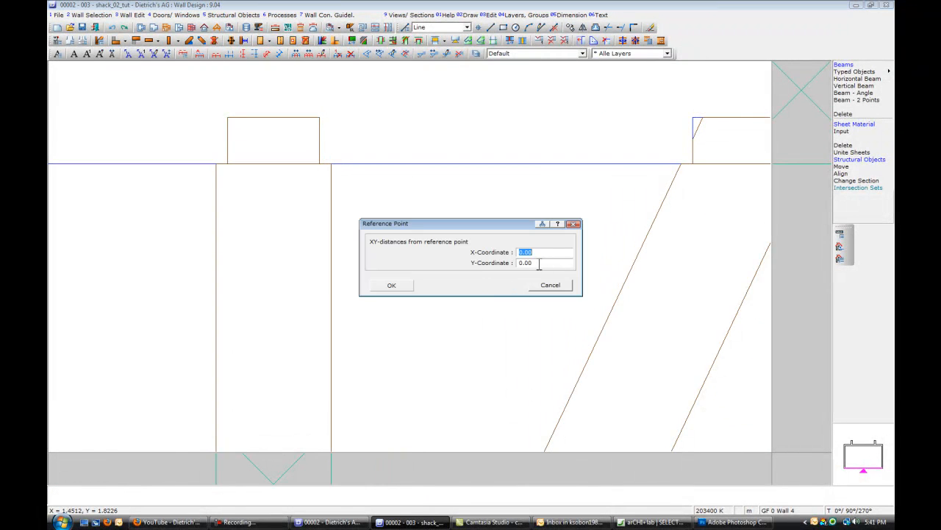
text(-.1)
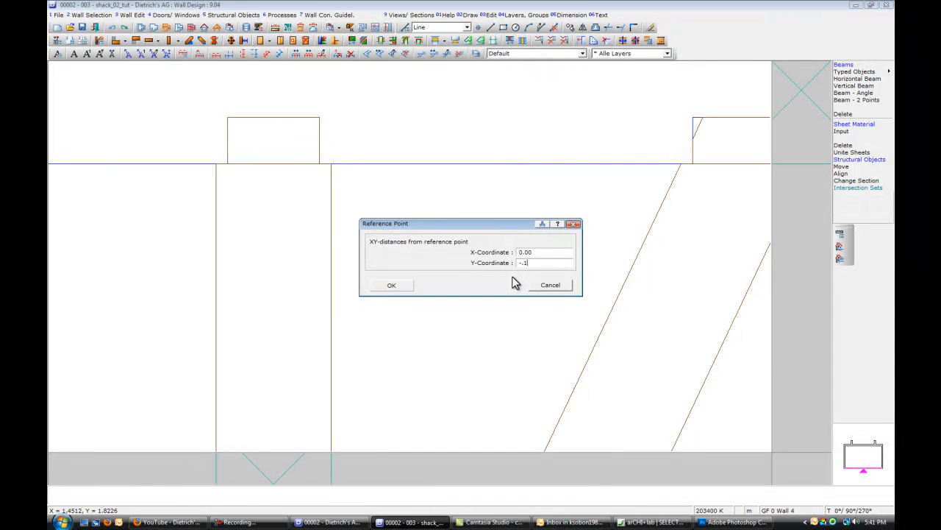
click(391, 286)
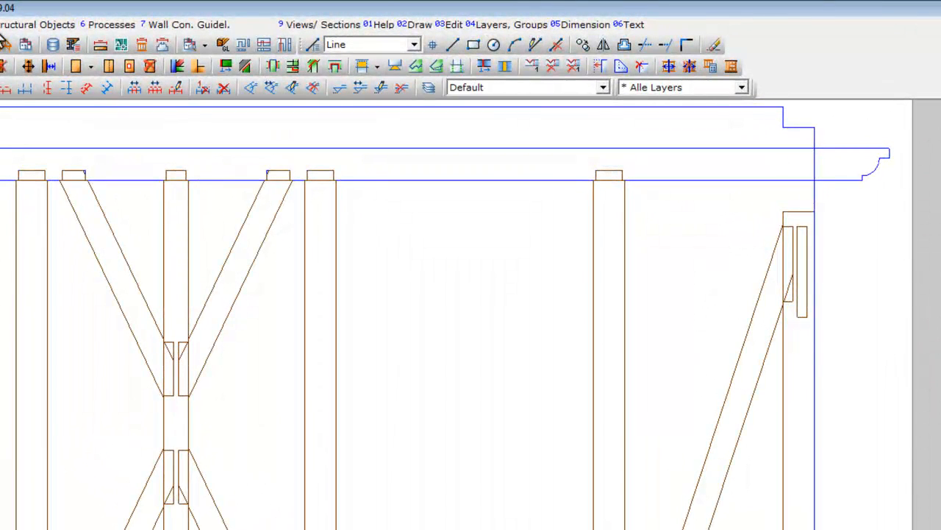
- Set the Shouldered Tenon Joint to 0.025 shoulder depth and 0.04 tenon height and width
click(107, 24)
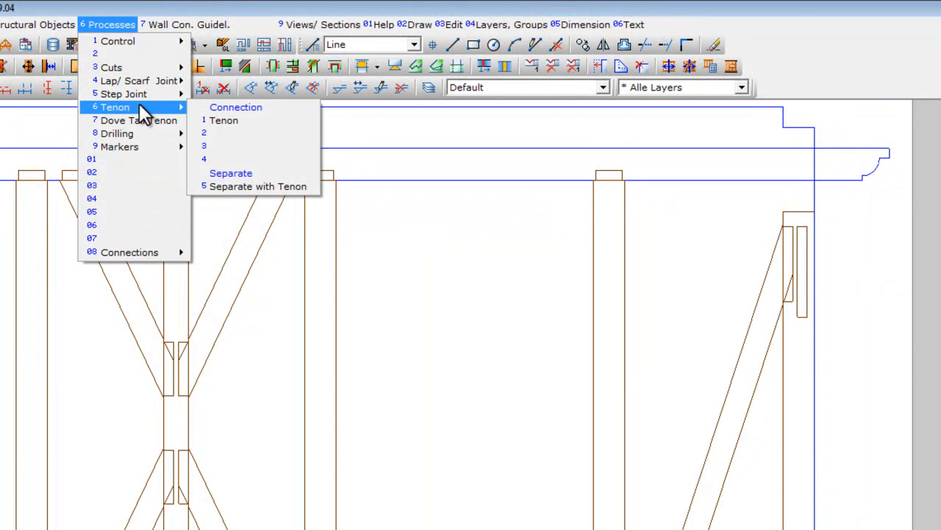
mouse_move(133, 79)
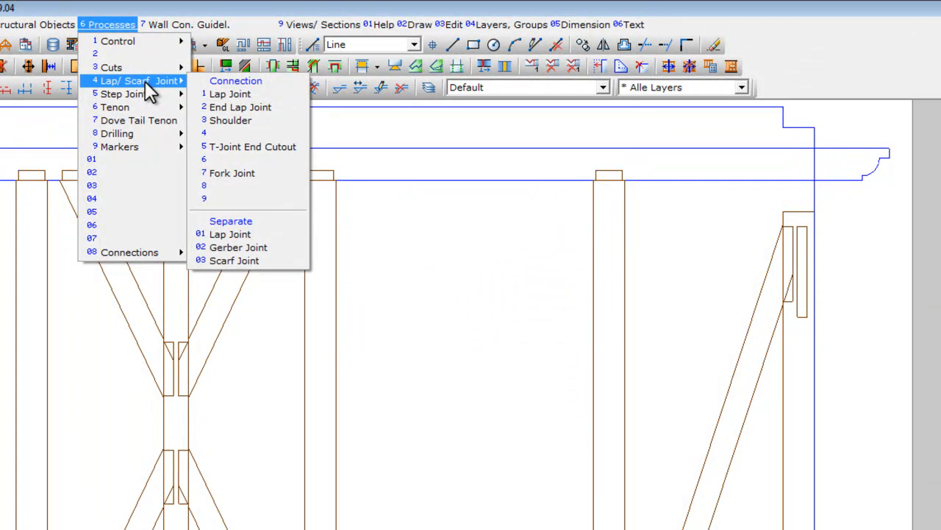
mouse_move(121, 94)
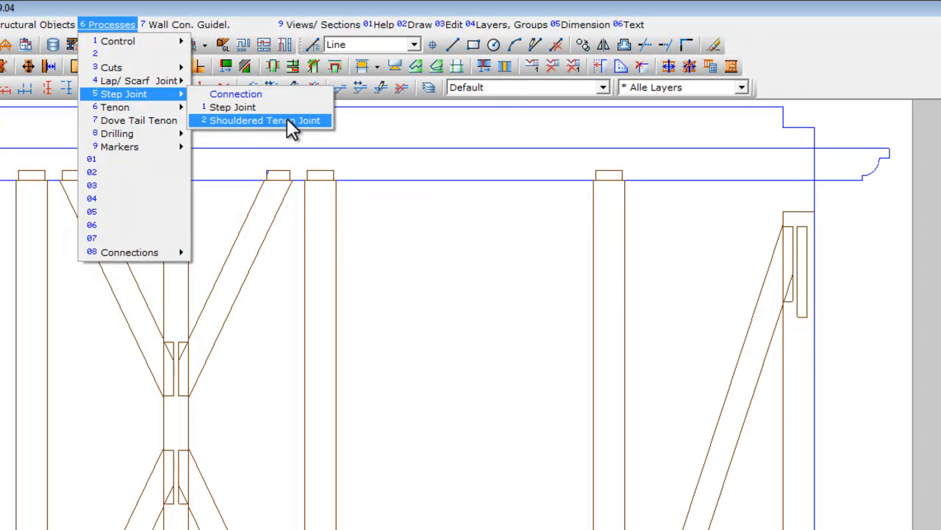
click(262, 121)
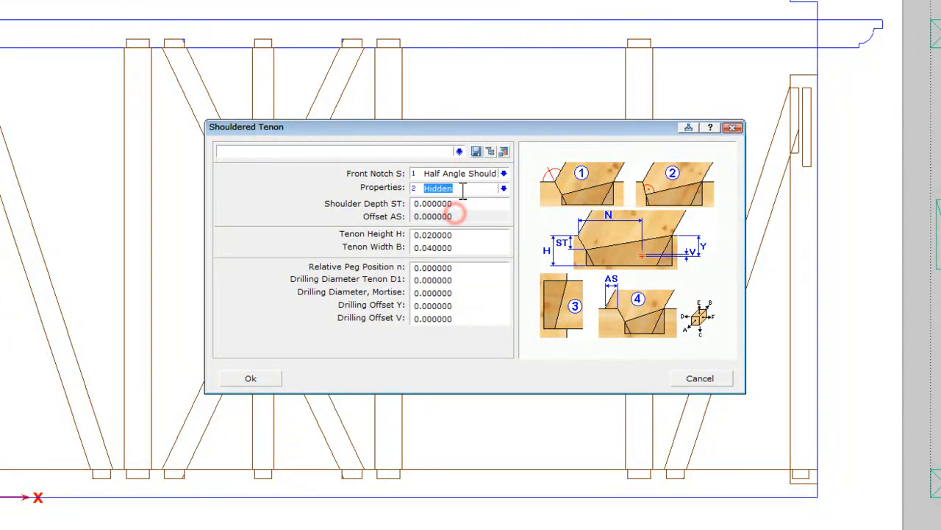
click(433, 203)
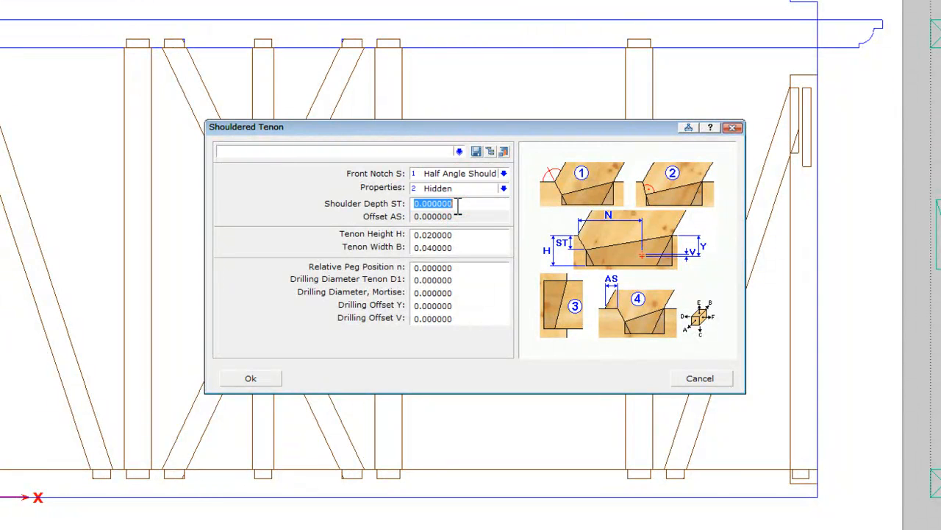
text(.025)
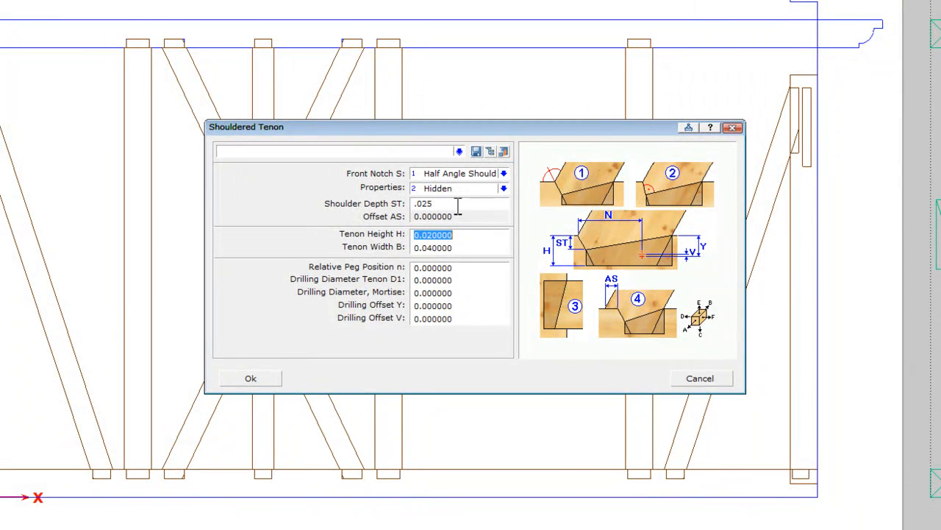
text(.04)
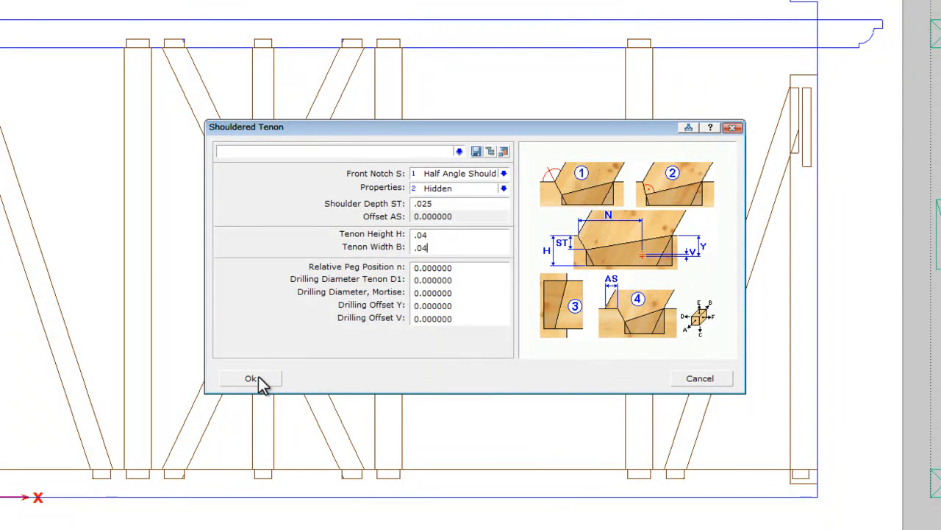
click(250, 377)
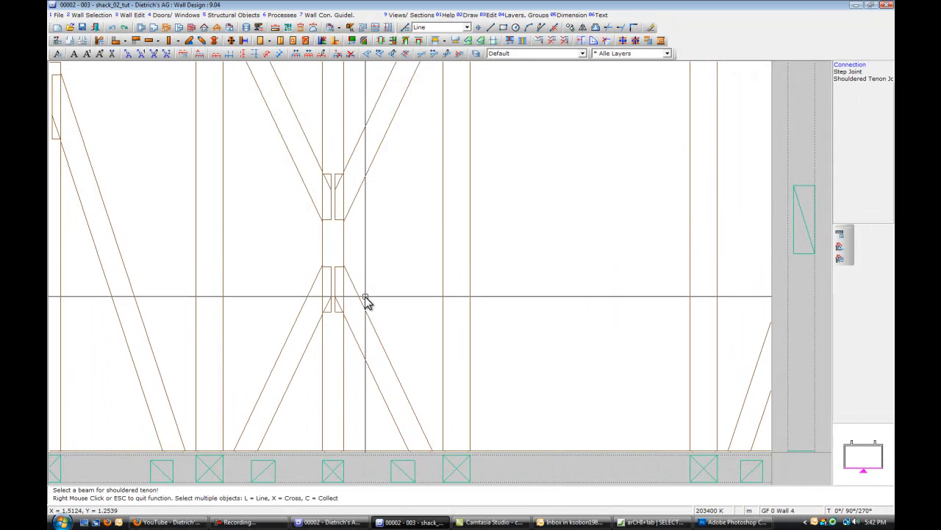
- Pick the lower-right brace and the central post as the shouldered tenon joint pair
click(361, 305)
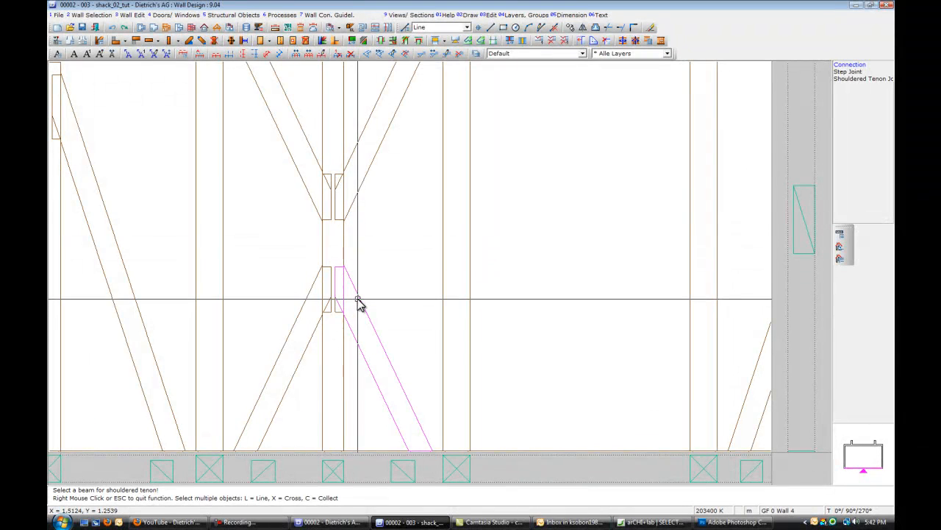
click(359, 301)
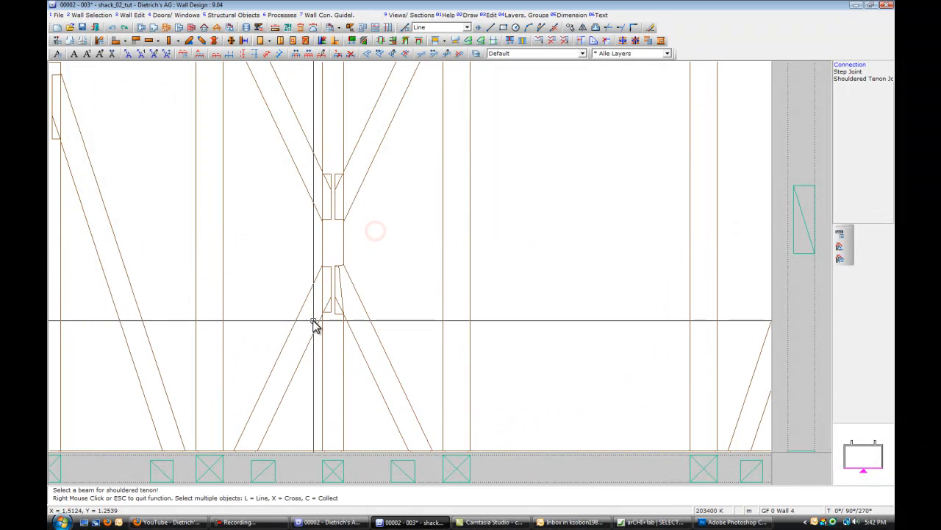
click(324, 248)
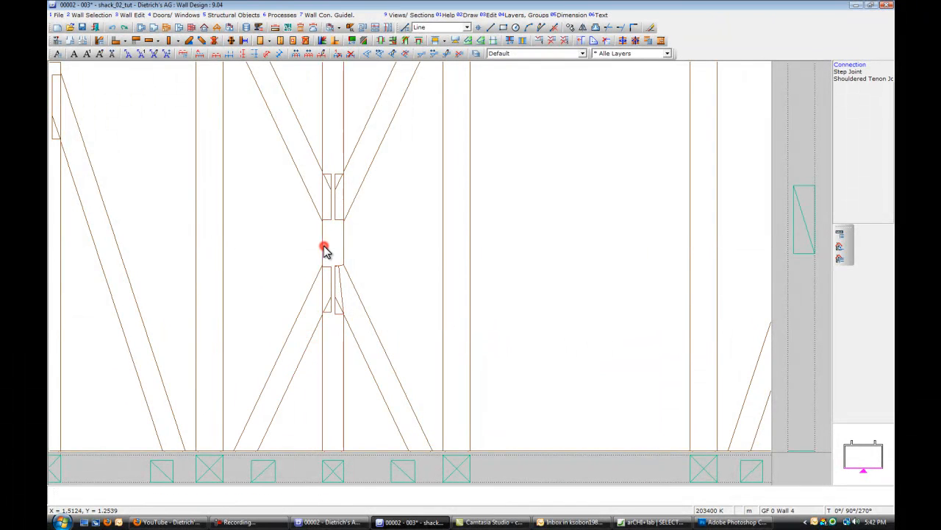
click(324, 247)
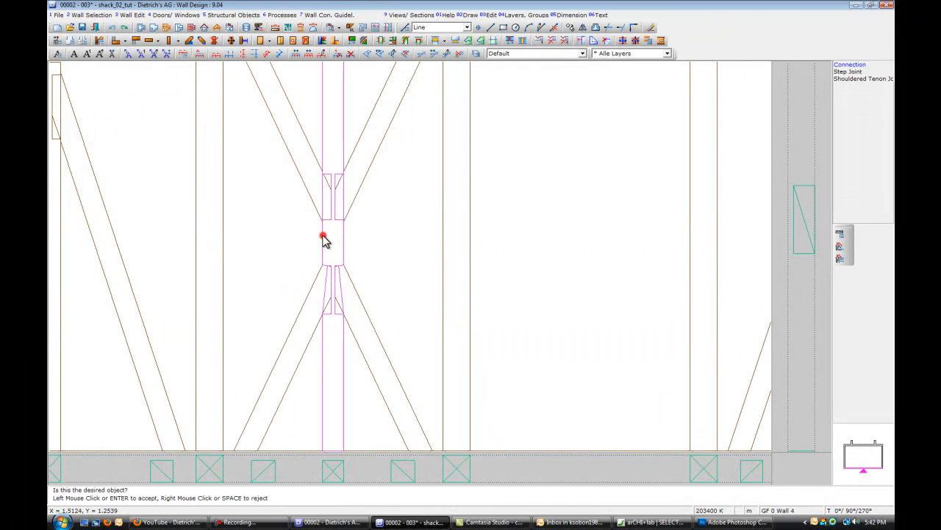